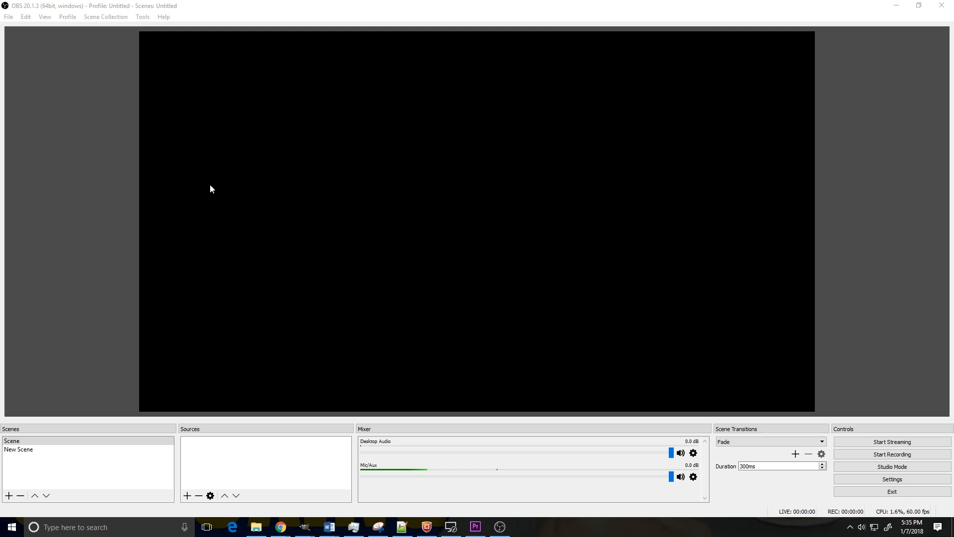
mouse_move(723, 252)
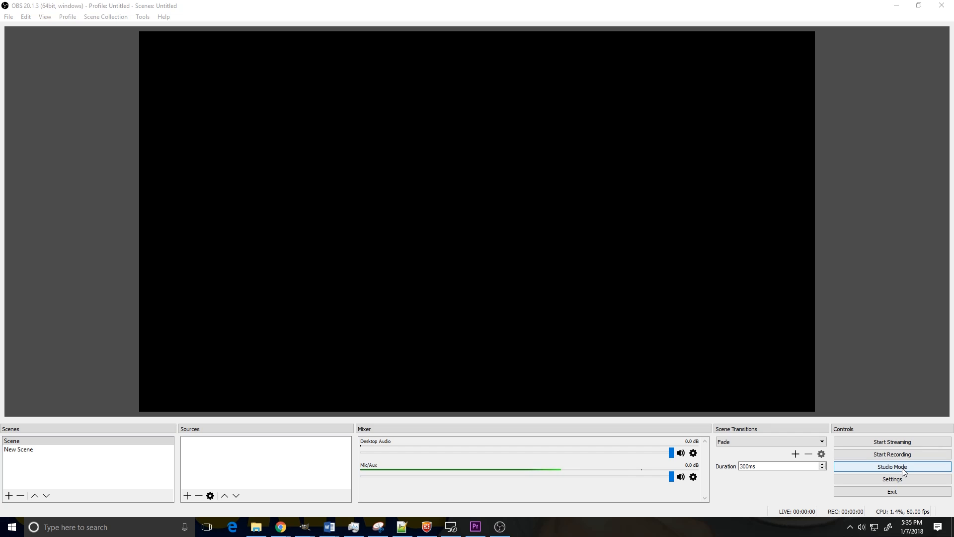
Turn on Studio Mode so preview and program panes appear side by side
click(891, 466)
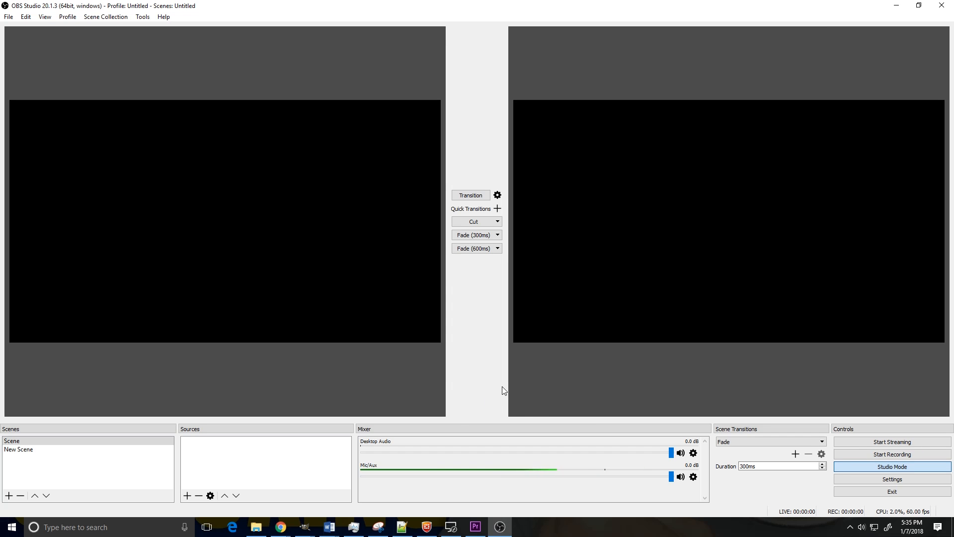
mouse_move(536, 333)
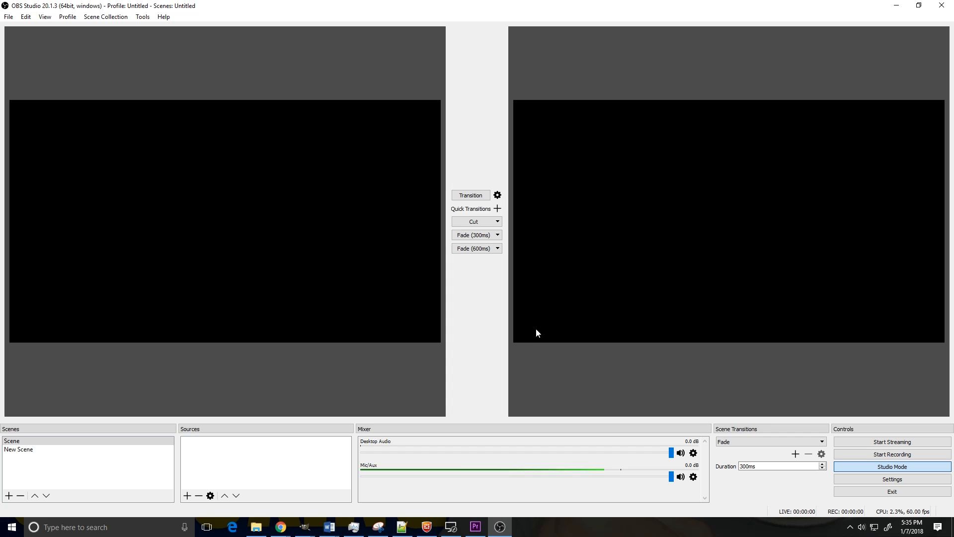
mouse_move(718, 198)
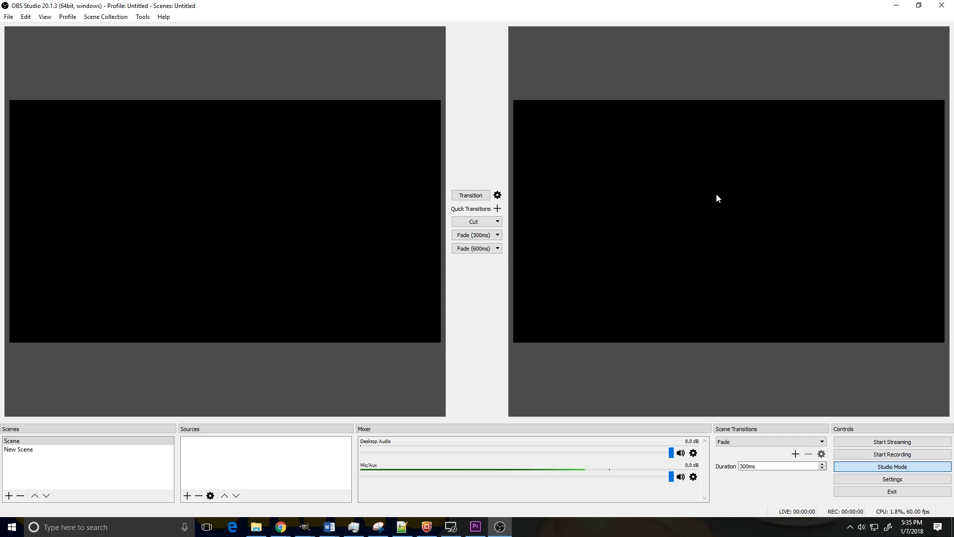
mouse_move(732, 194)
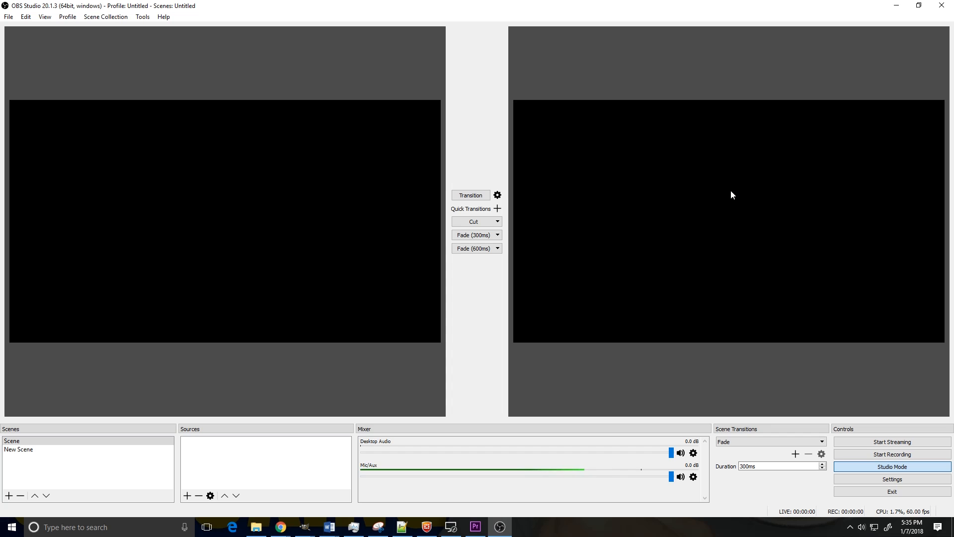
mouse_move(247, 221)
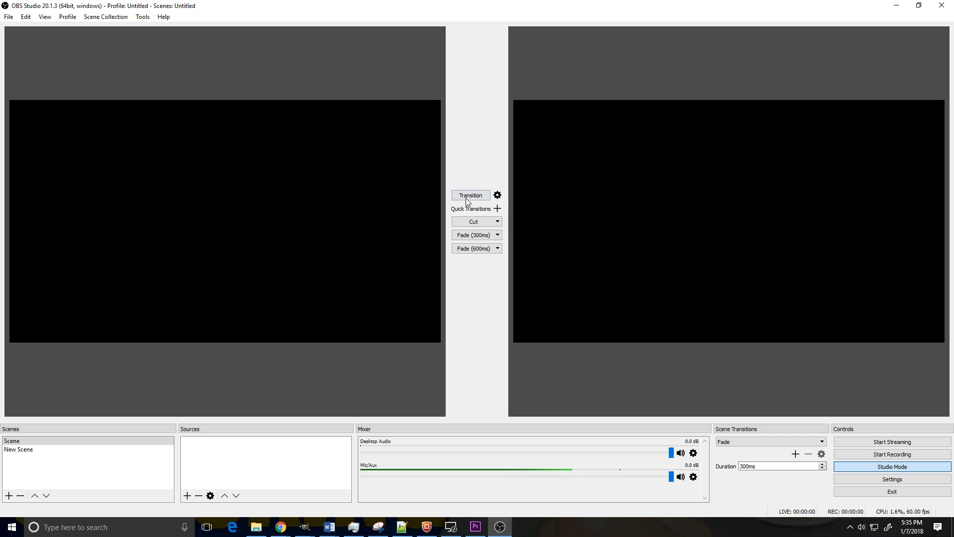
mouse_move(673, 191)
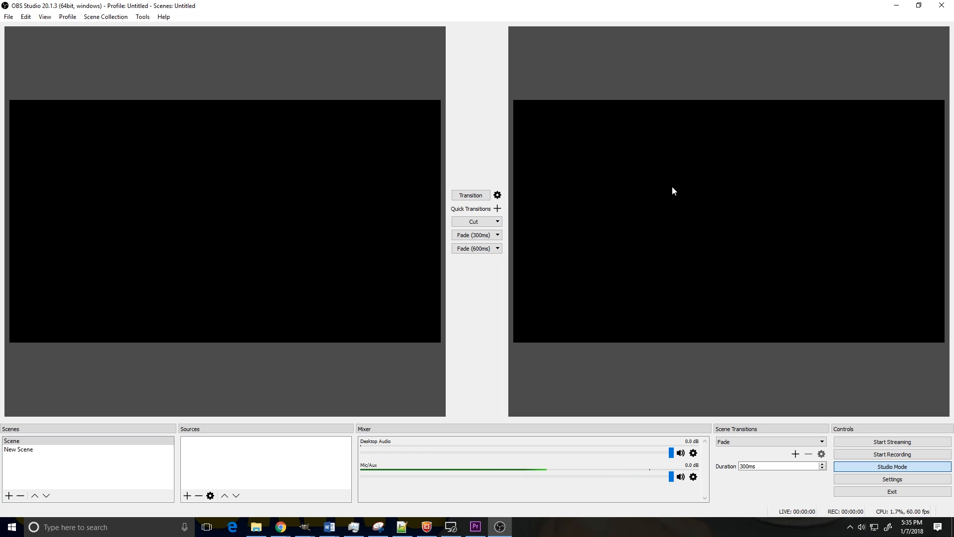
mouse_move(478, 310)
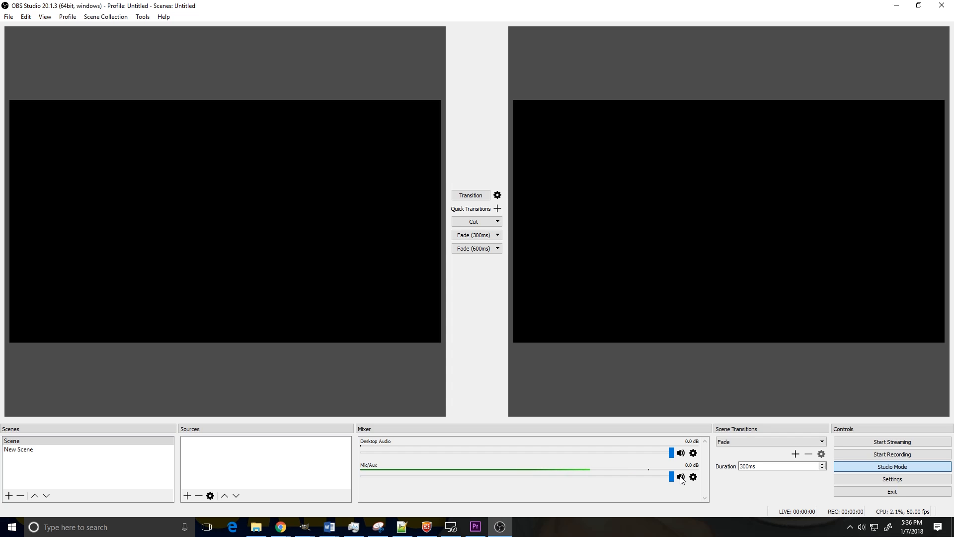
click(680, 476)
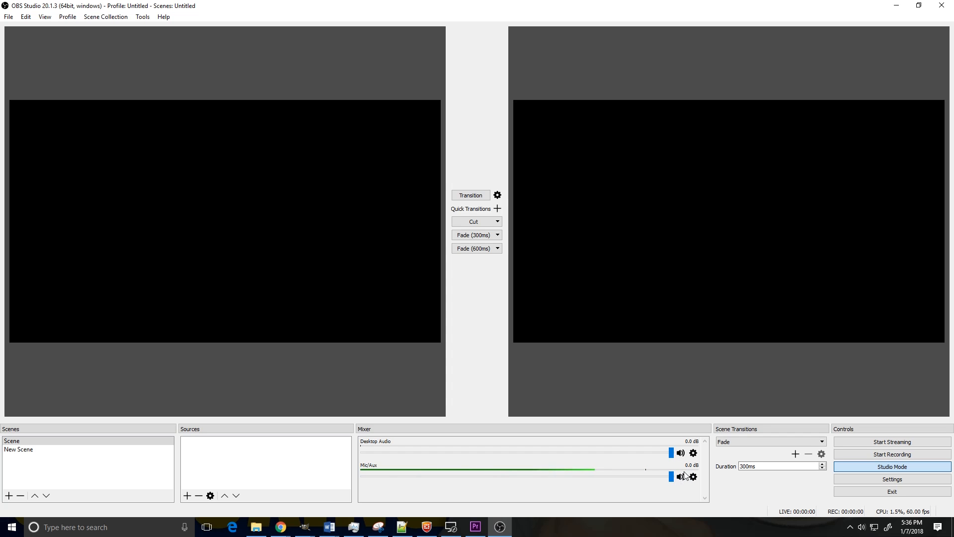
click(693, 476)
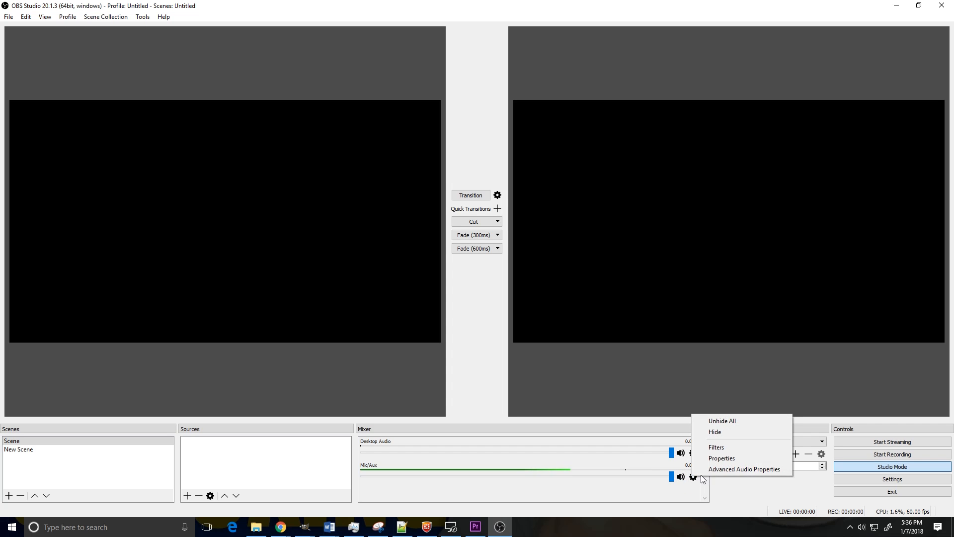
click(722, 458)
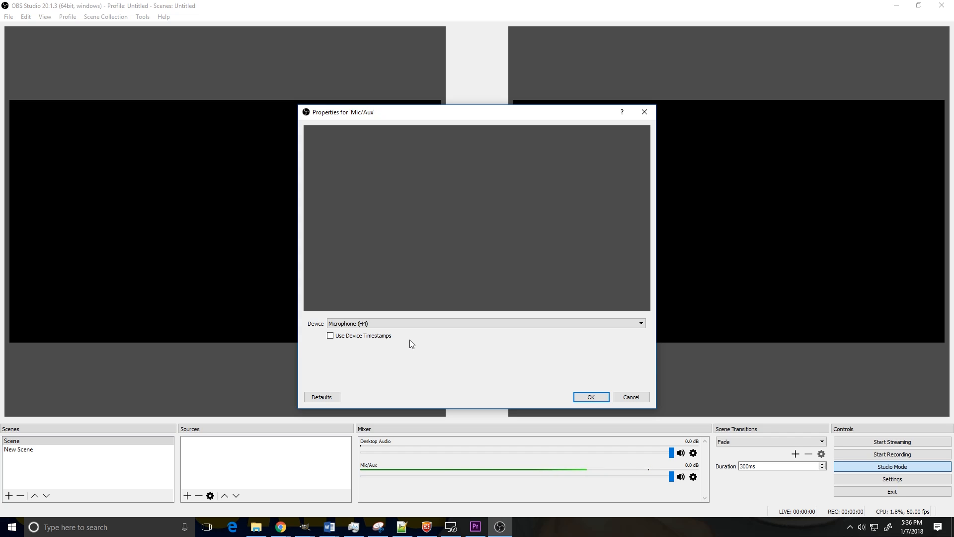
mouse_move(425, 334)
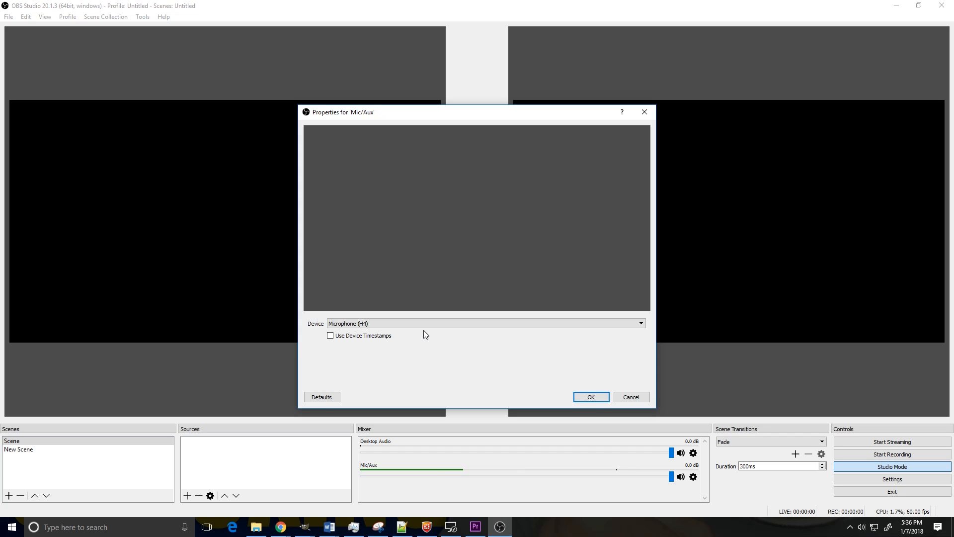
mouse_move(442, 380)
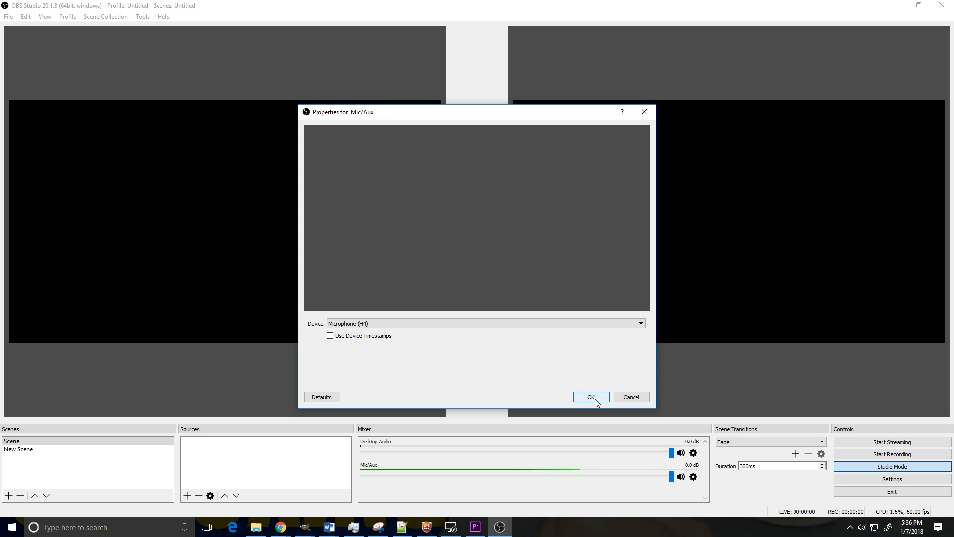
click(590, 396)
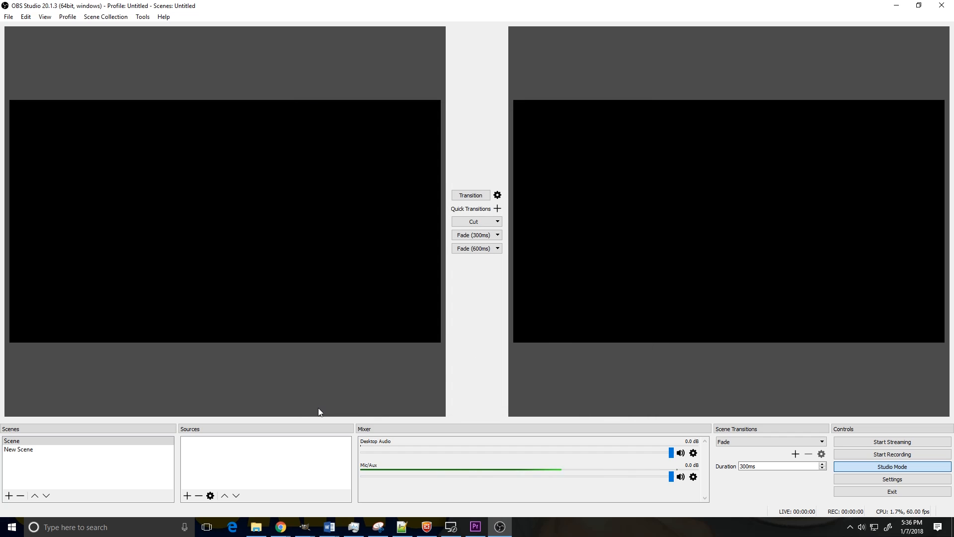
Delete the New Scene scene and add an empty scene named Scene 2
click(21, 495)
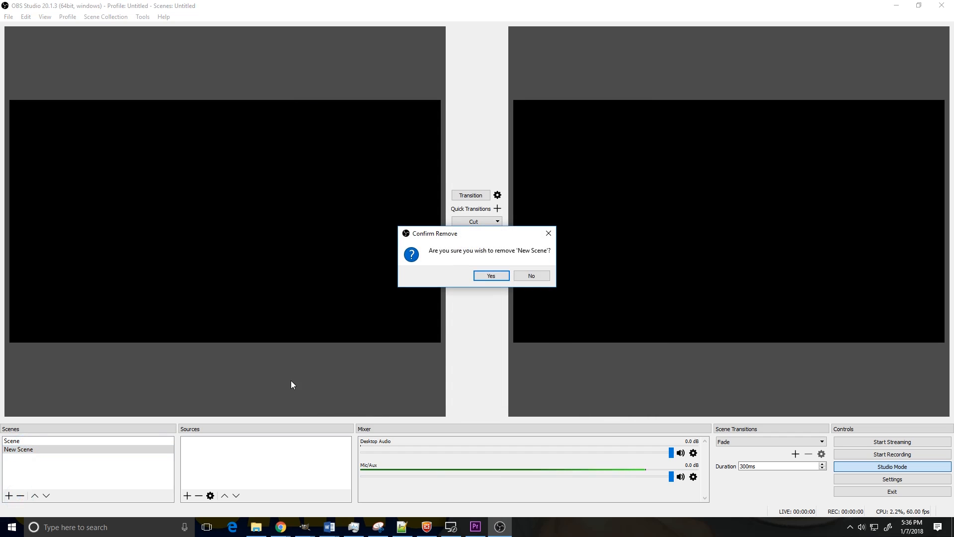
click(491, 274)
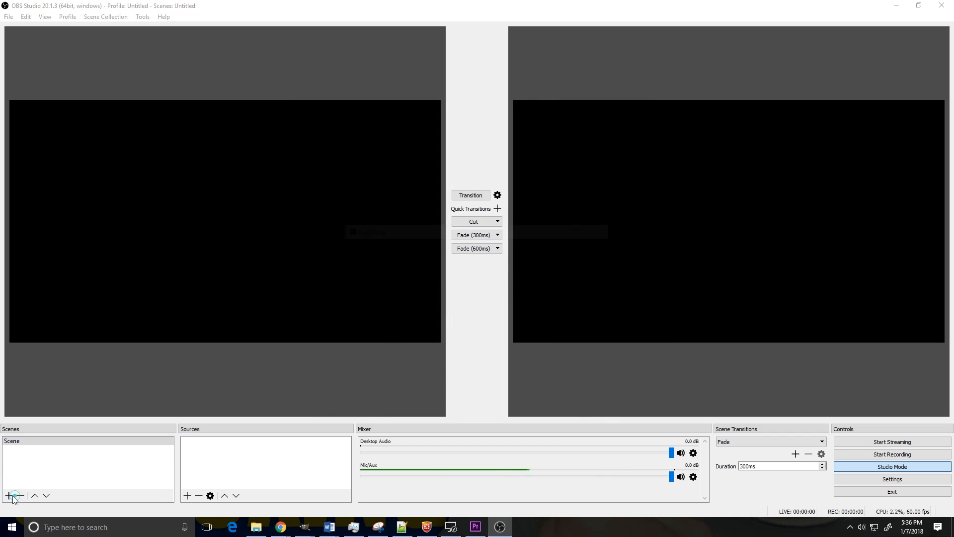
click(8, 495)
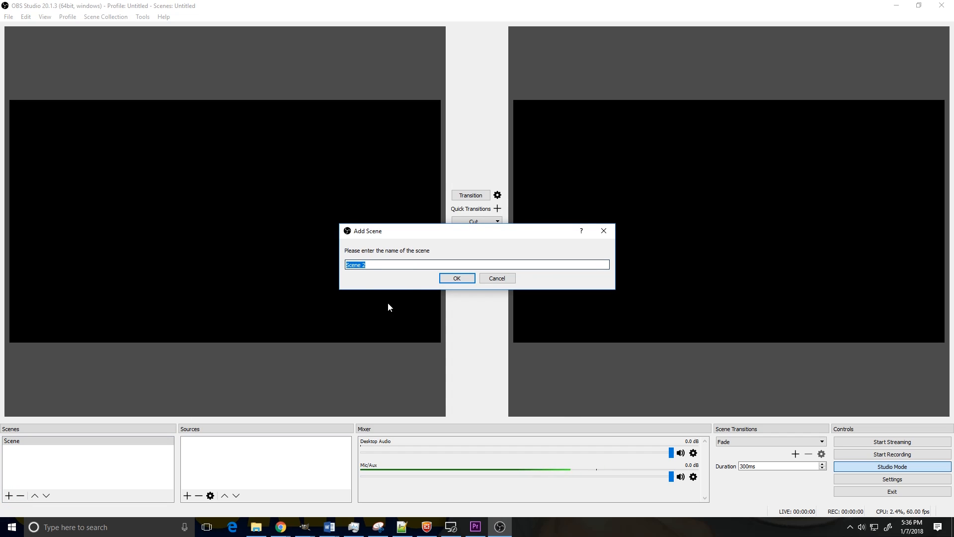
click(456, 279)
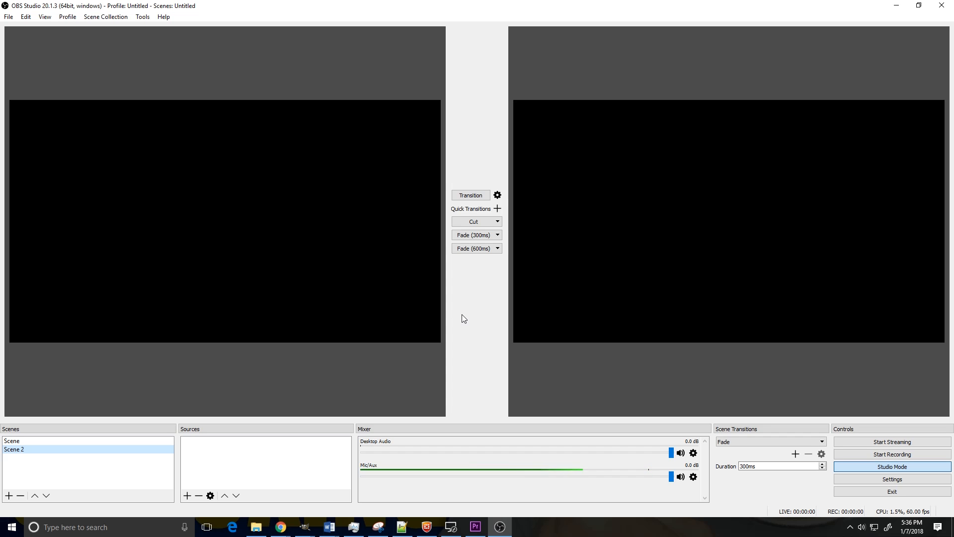
mouse_move(228, 207)
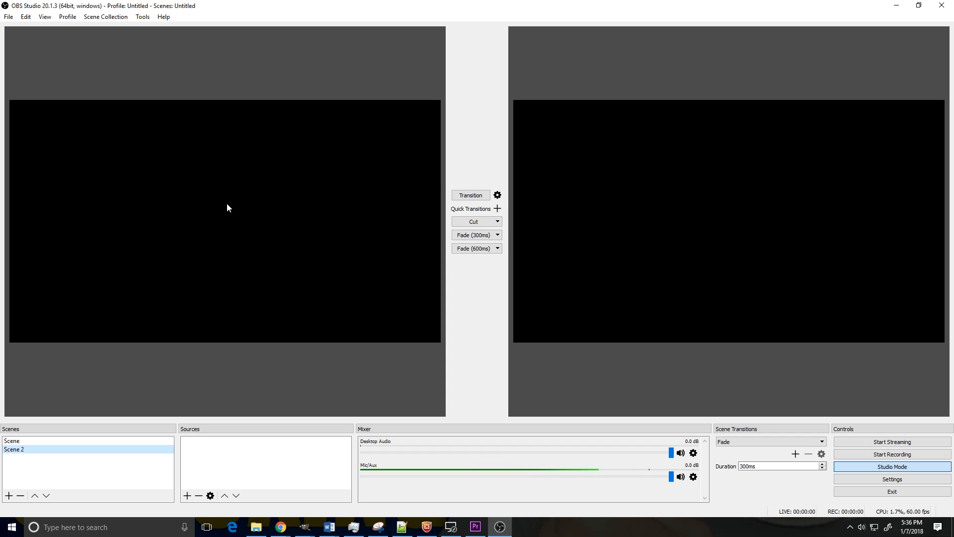
mouse_move(381, 249)
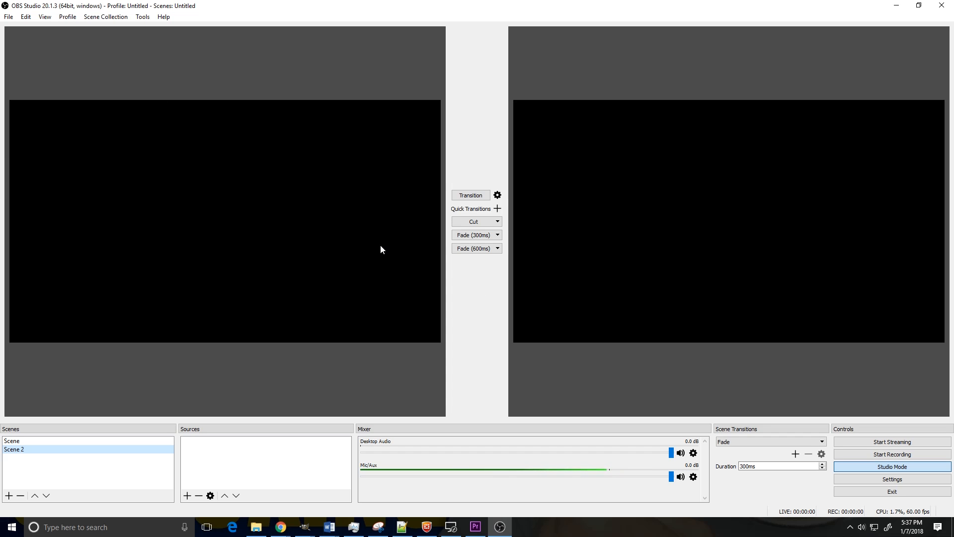
mouse_move(373, 248)
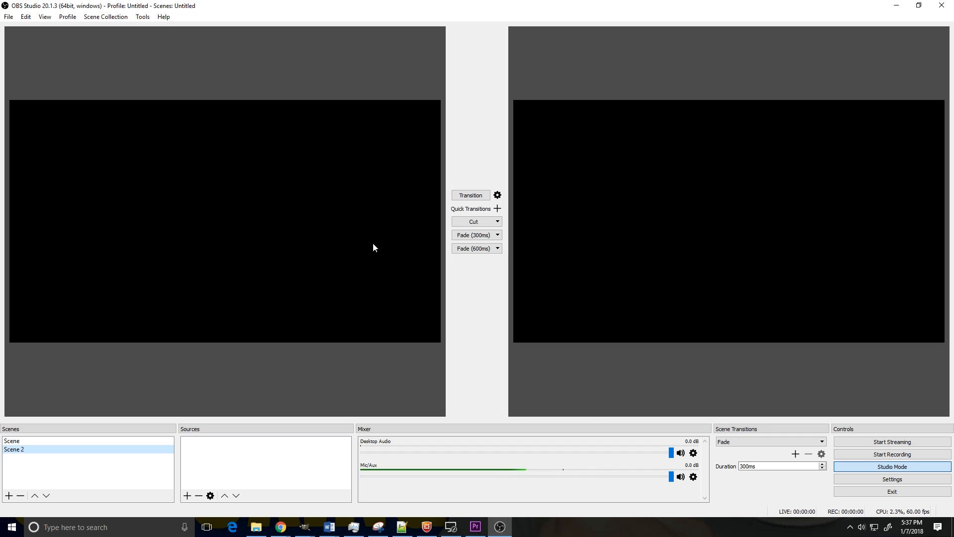
mouse_move(646, 180)
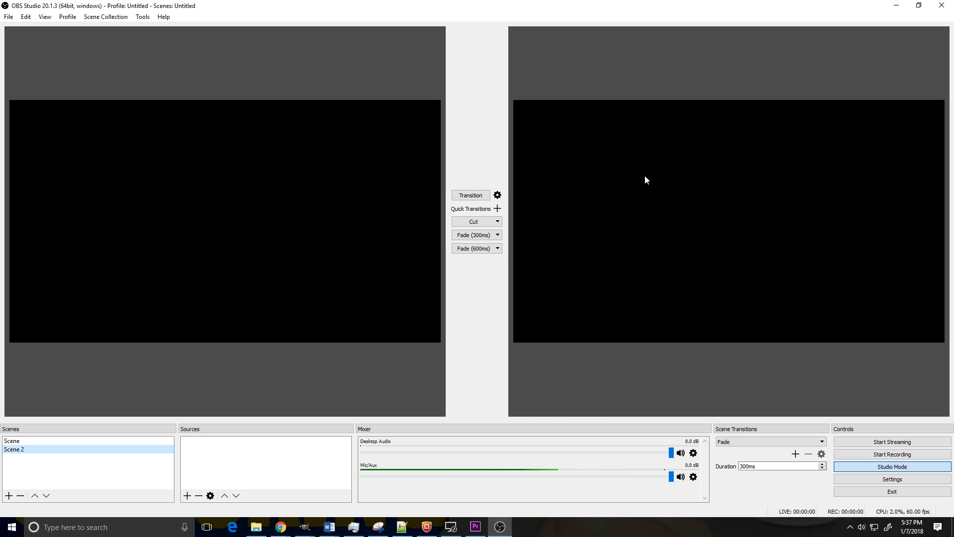
mouse_move(290, 360)
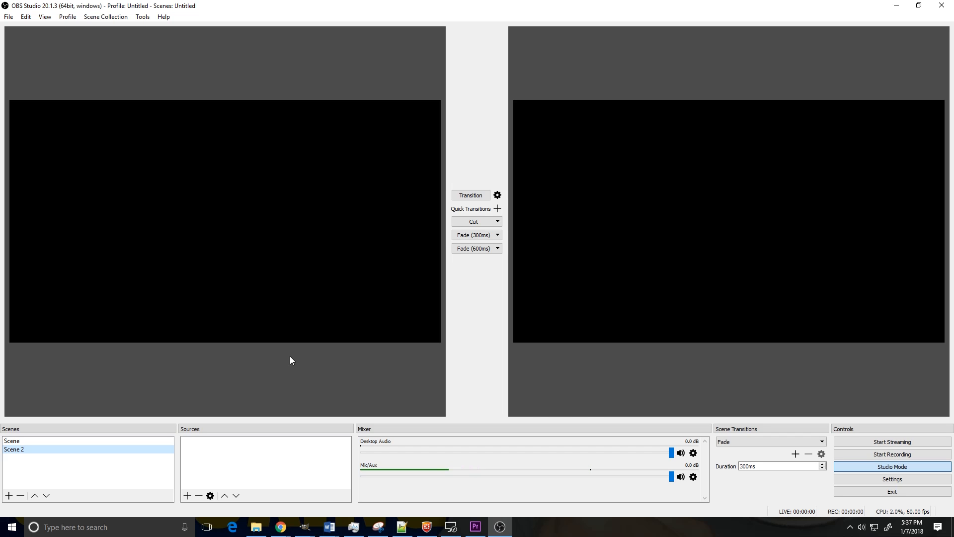
mouse_move(221, 447)
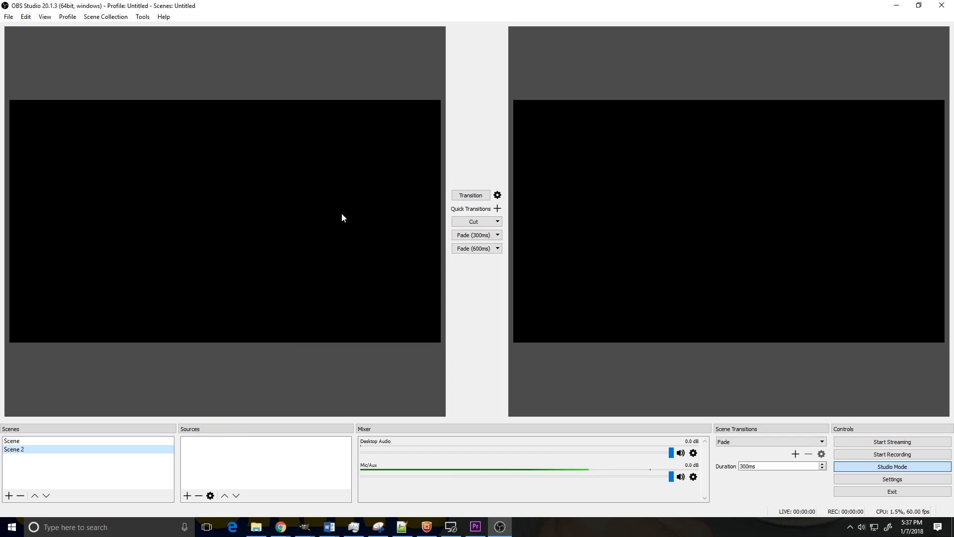
mouse_move(238, 252)
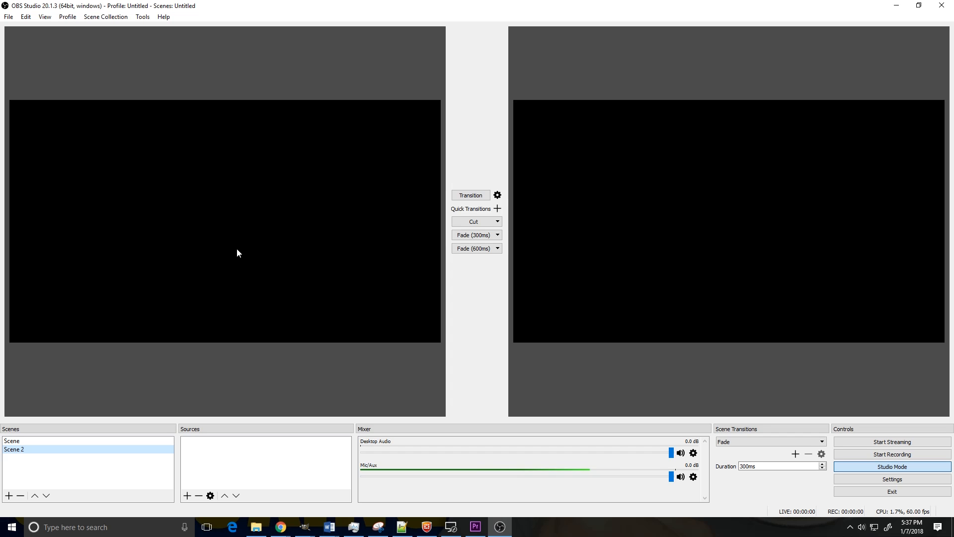
click(11, 441)
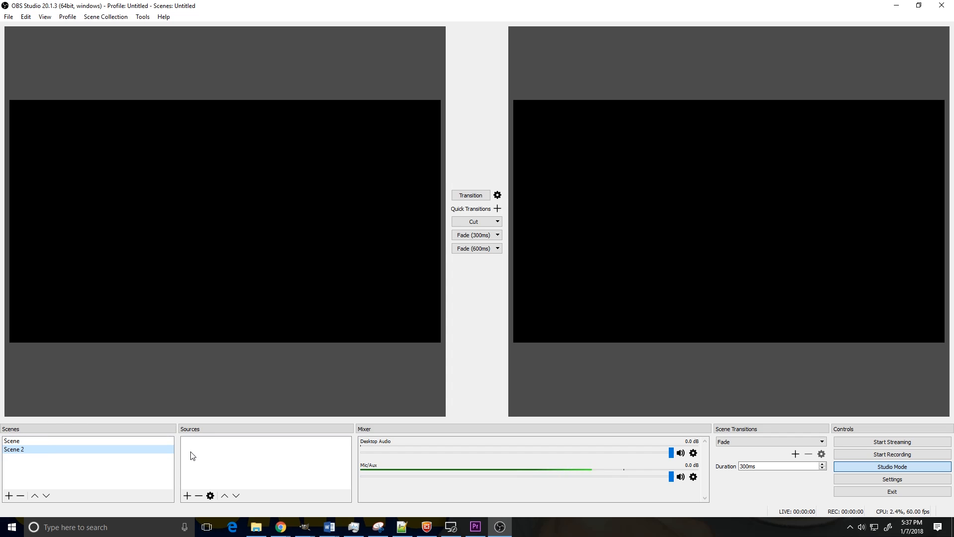
Create a new Video Capture Device source named 'logitech'
click(187, 495)
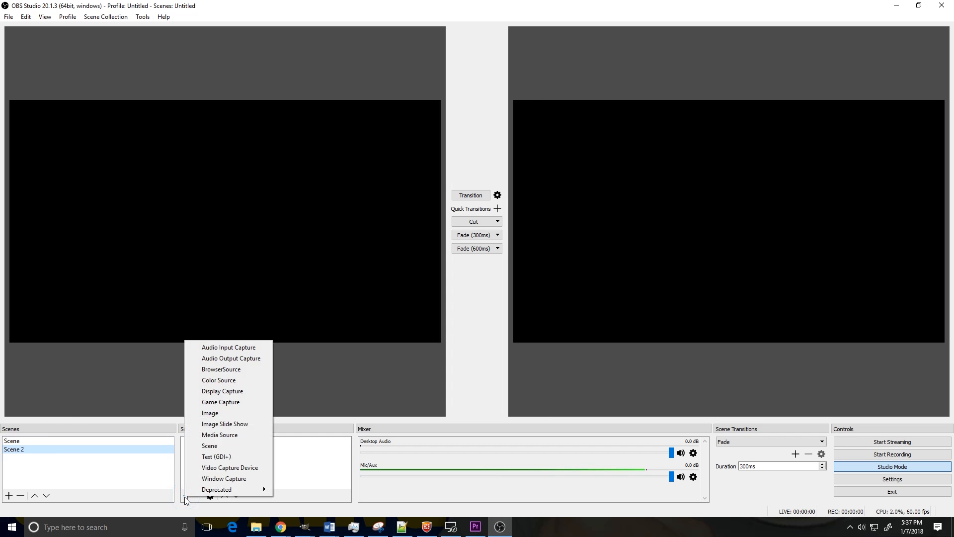
mouse_move(230, 467)
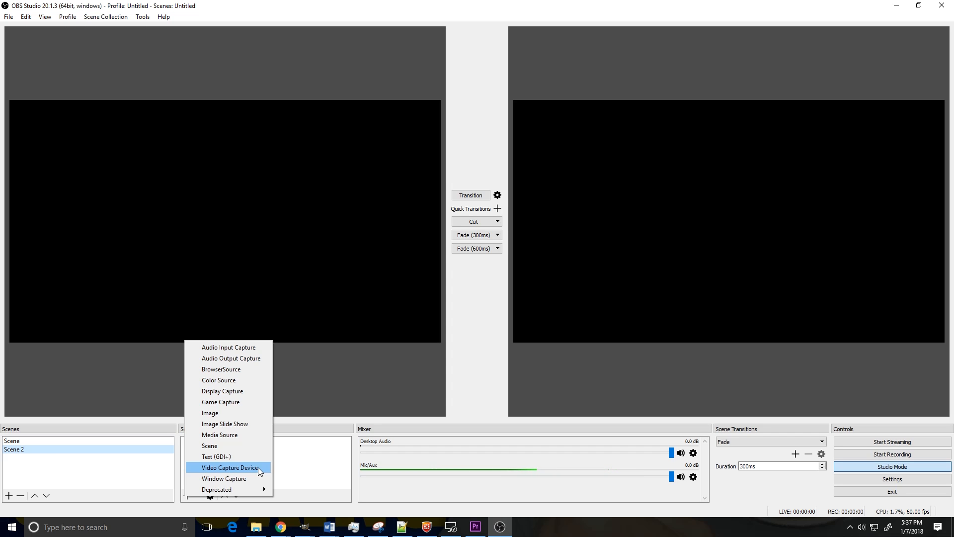
click(230, 467)
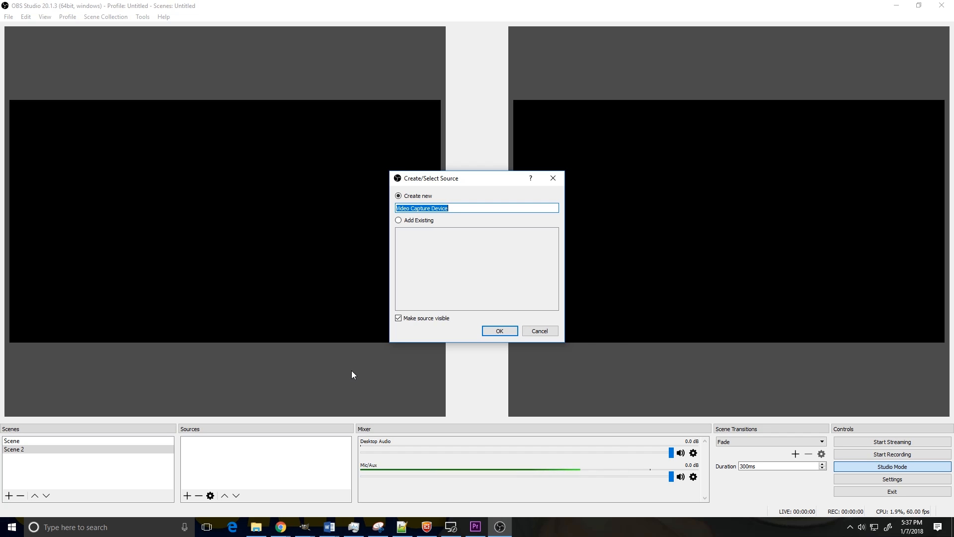
text(logi)
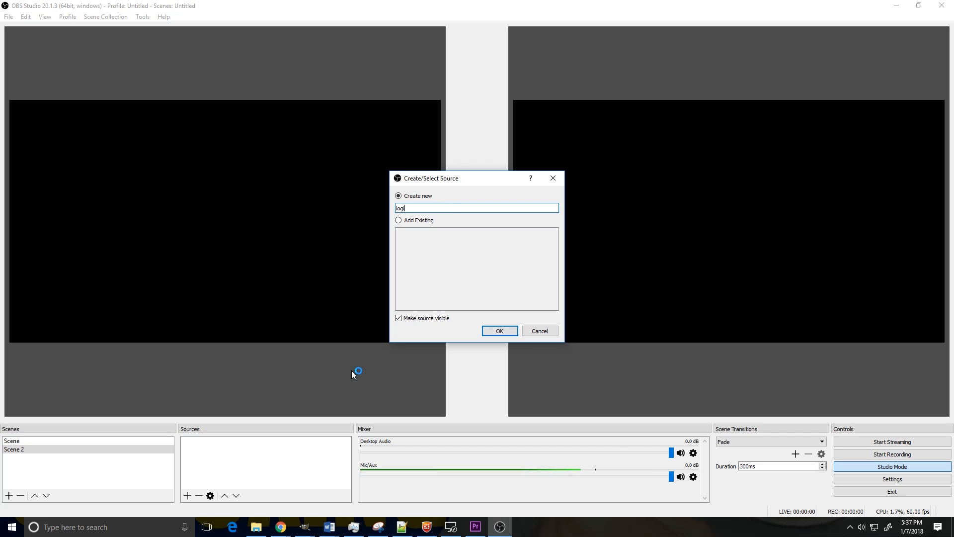
text(tech)
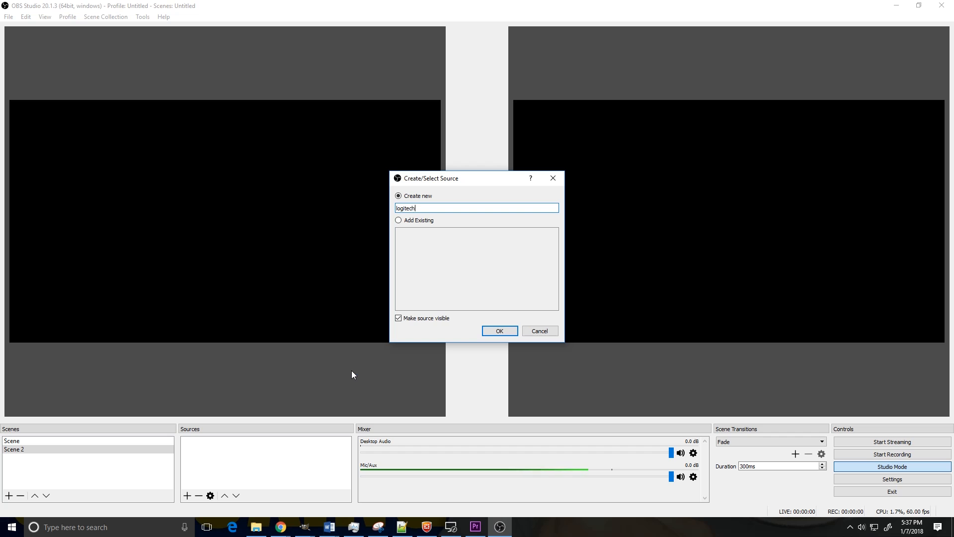
mouse_move(499, 331)
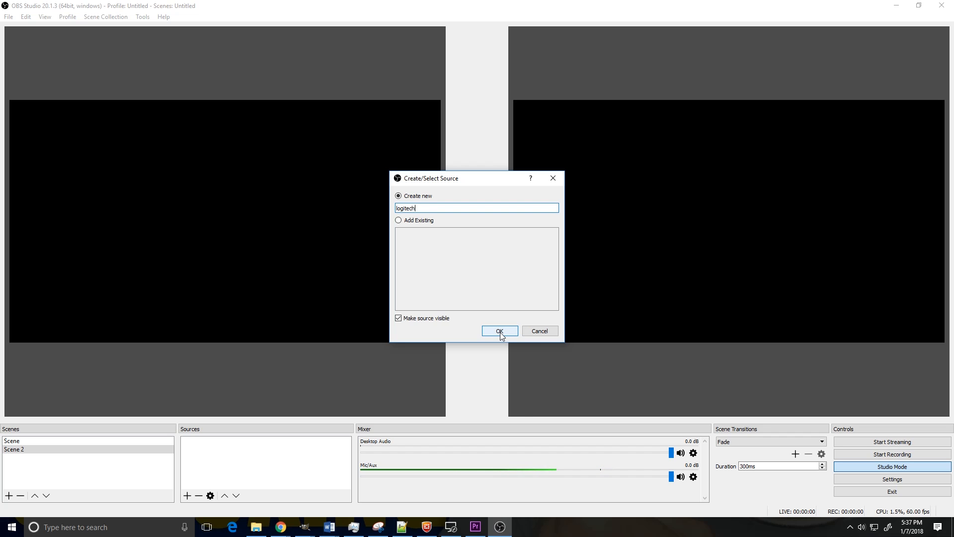
Confirm the logitech source using the Logitech HD Pro Webcam C920 device
click(499, 330)
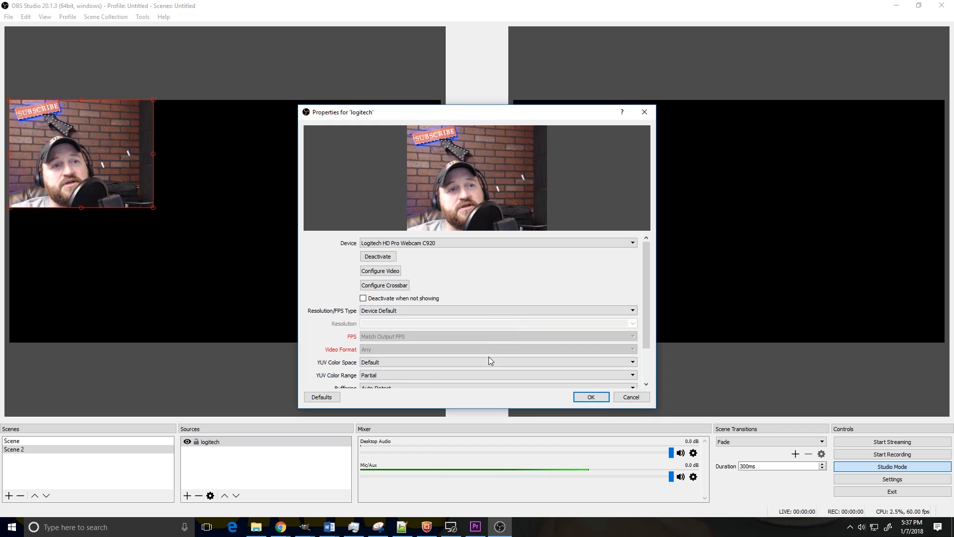
mouse_move(468, 298)
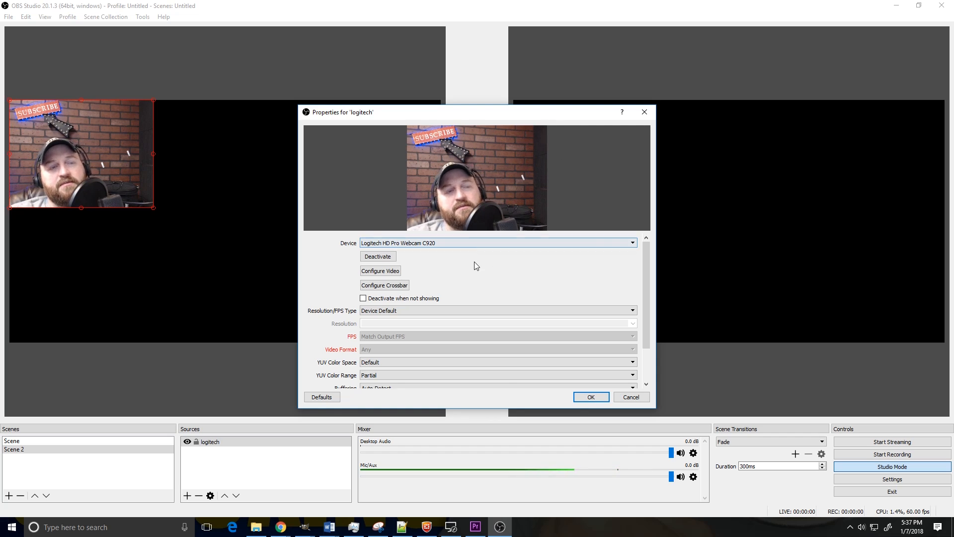
mouse_move(456, 287)
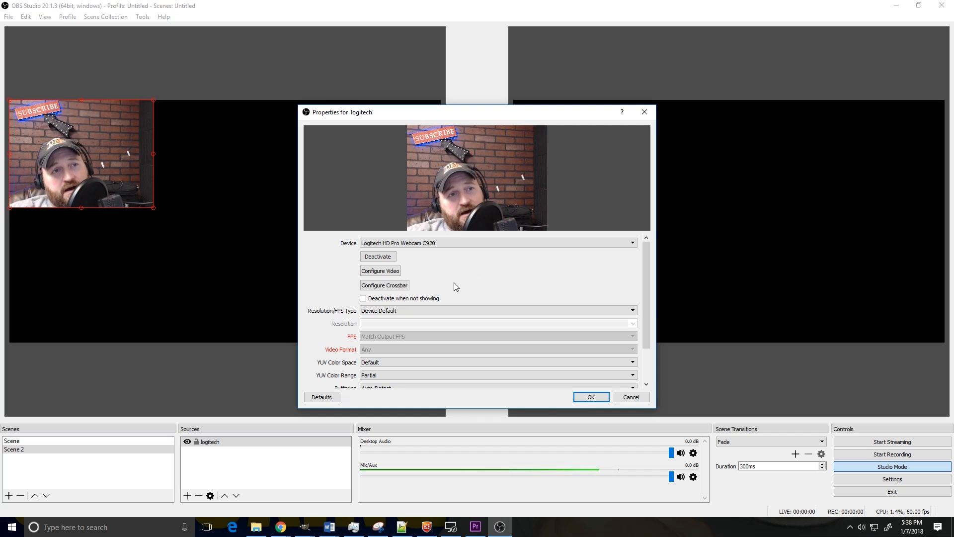
scroll(down, 3)
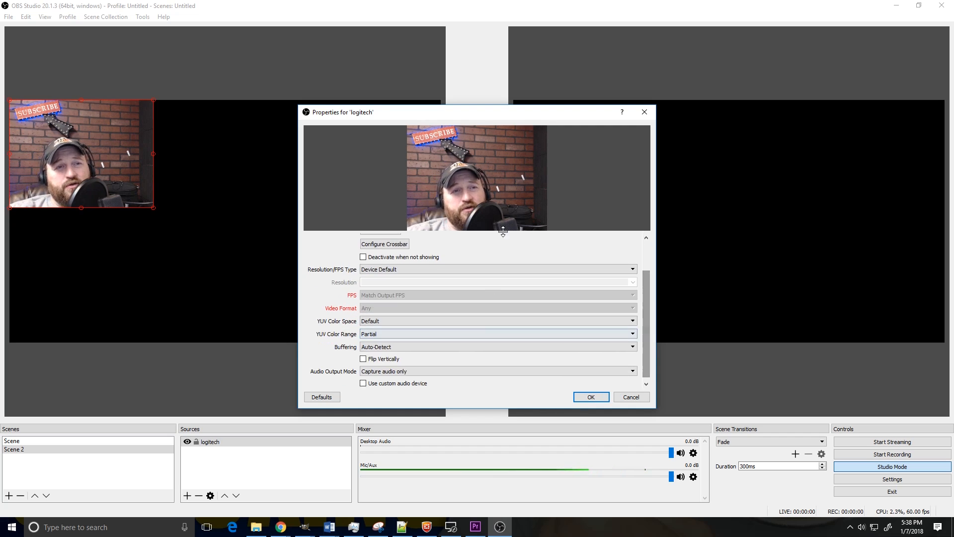
mouse_move(590, 396)
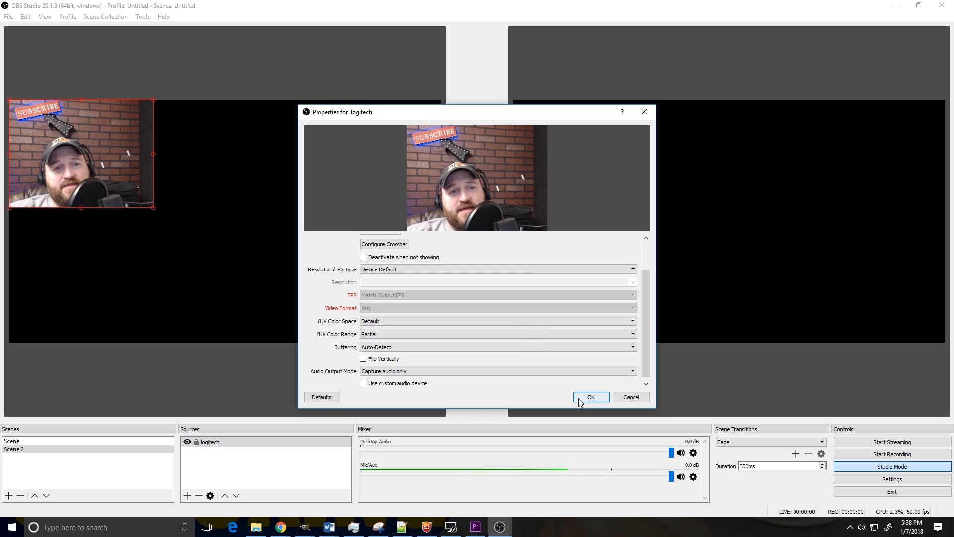
click(590, 397)
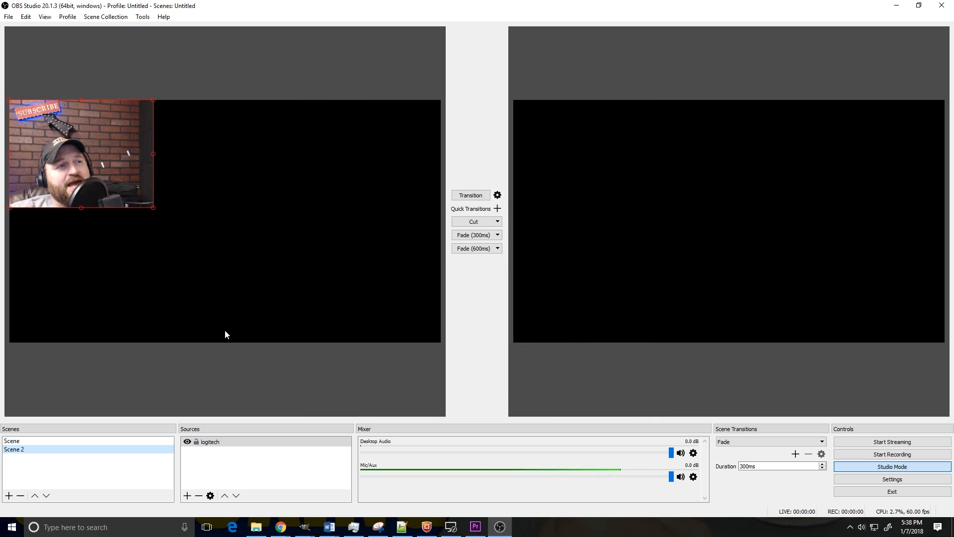
mouse_move(117, 198)
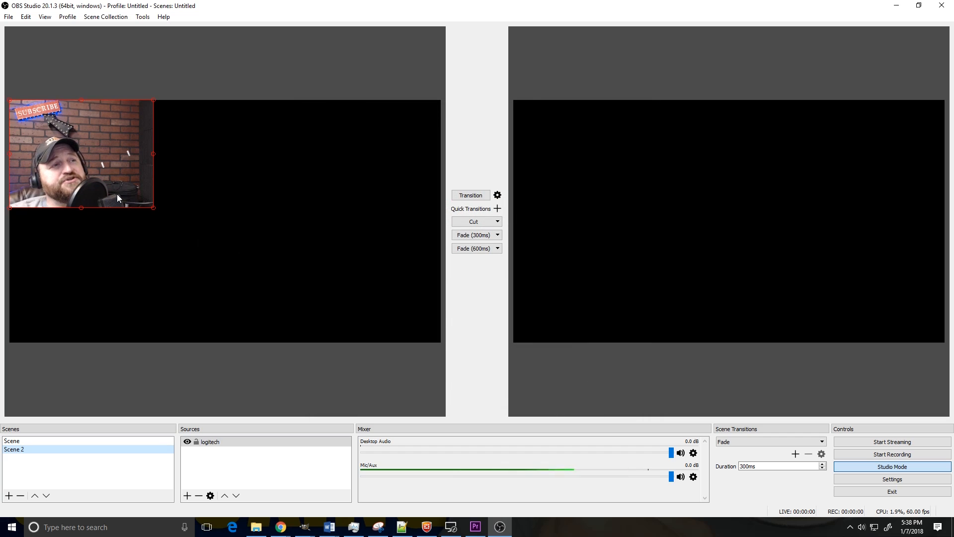
drag(79, 154, 164, 181)
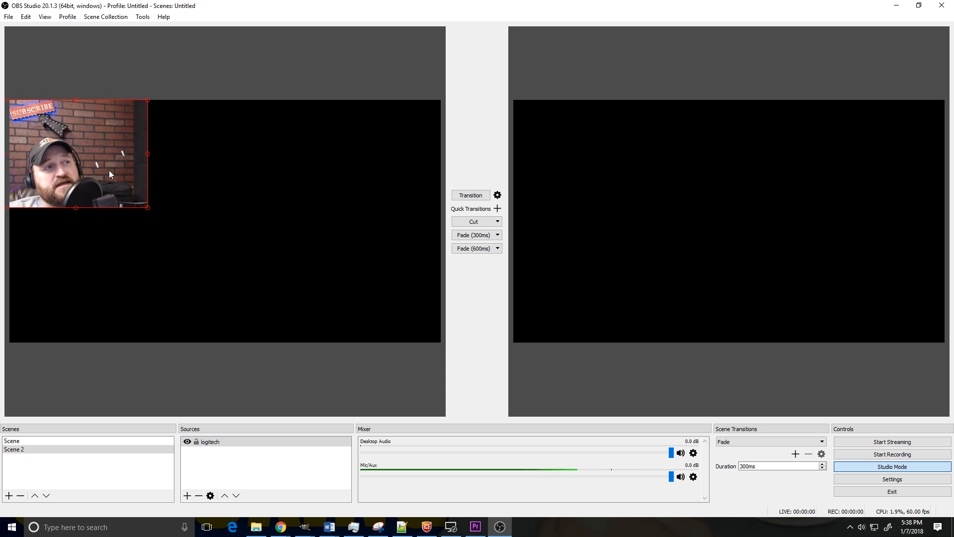
drag(79, 154, 112, 154)
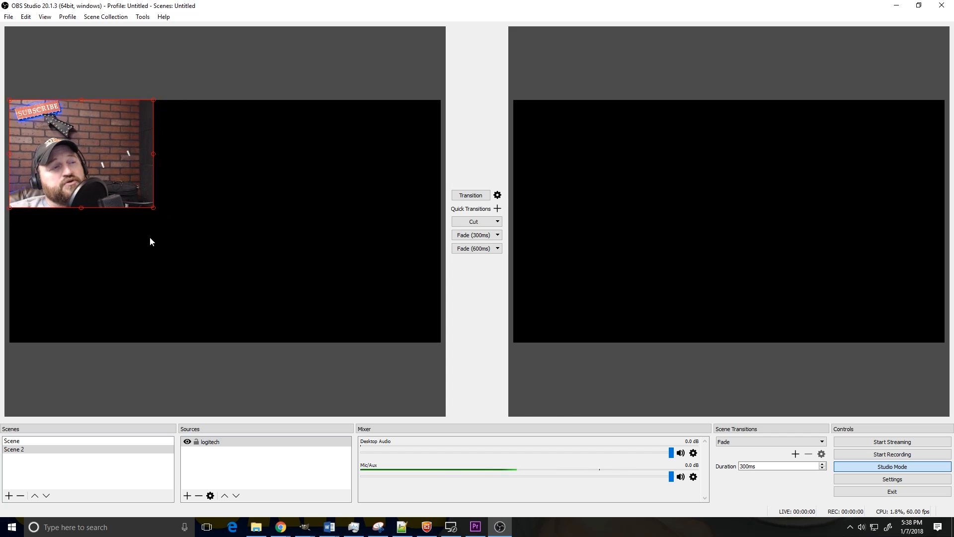
drag(154, 208, 243, 273)
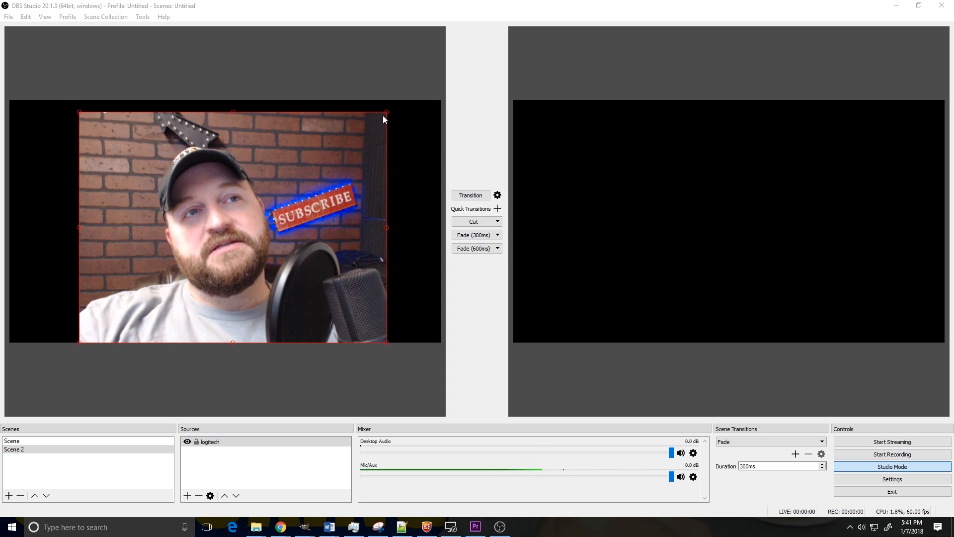
mouse_move(209, 256)
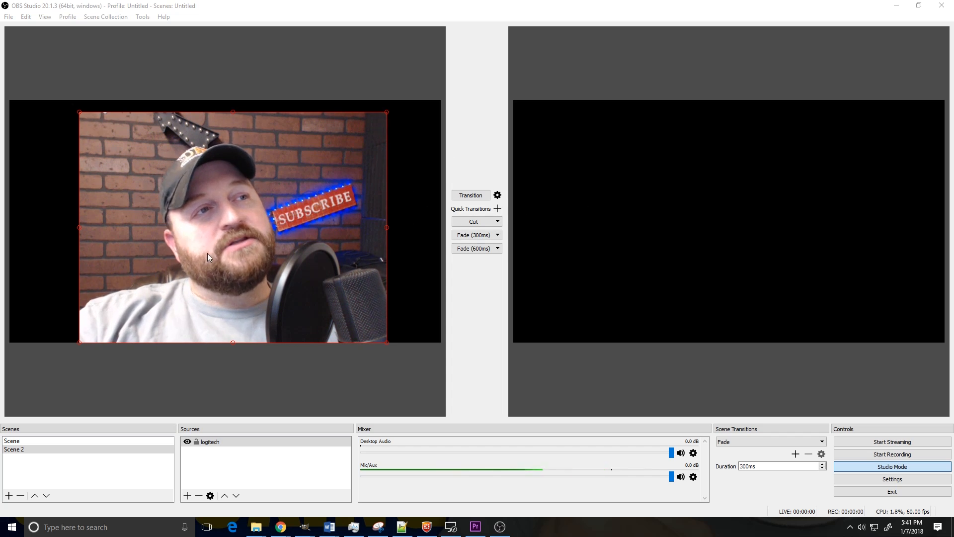
mouse_move(401, 180)
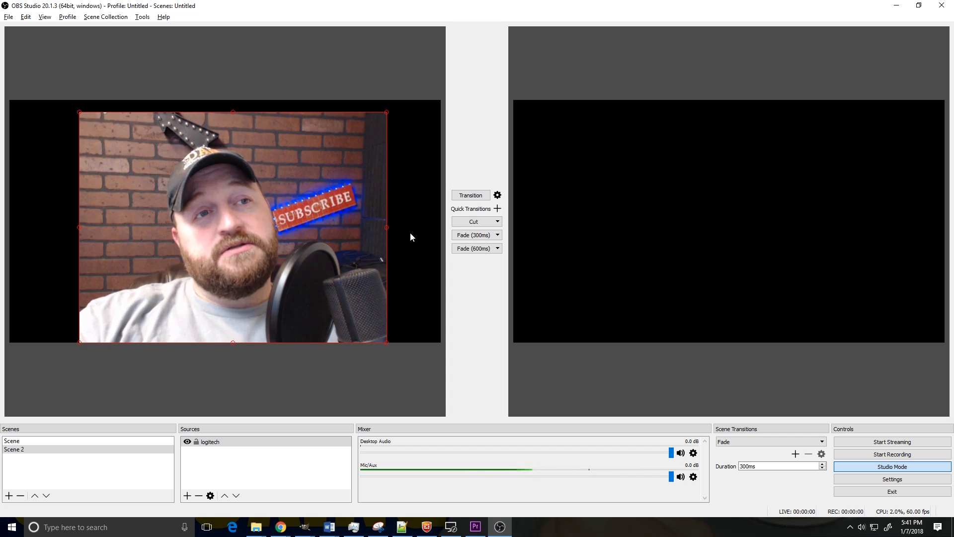
mouse_move(249, 361)
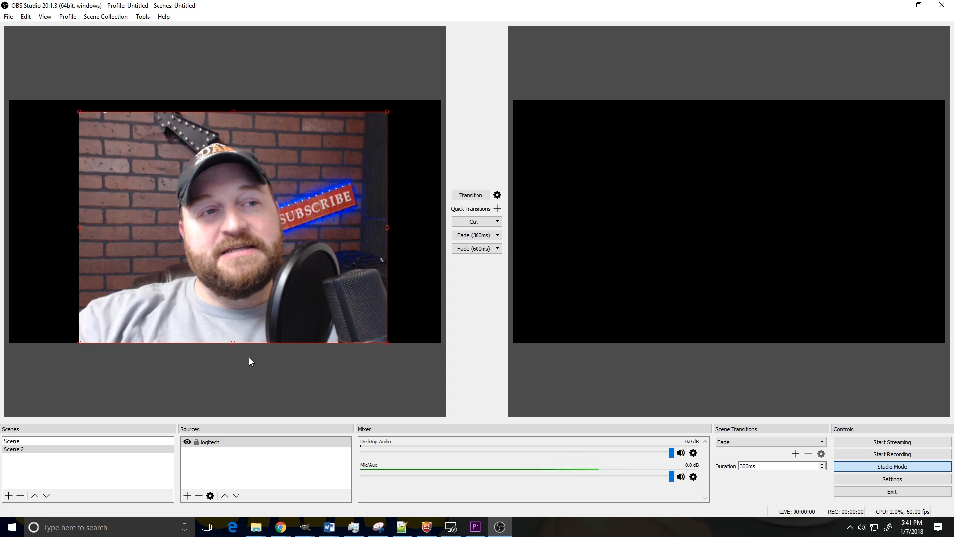
mouse_move(233, 346)
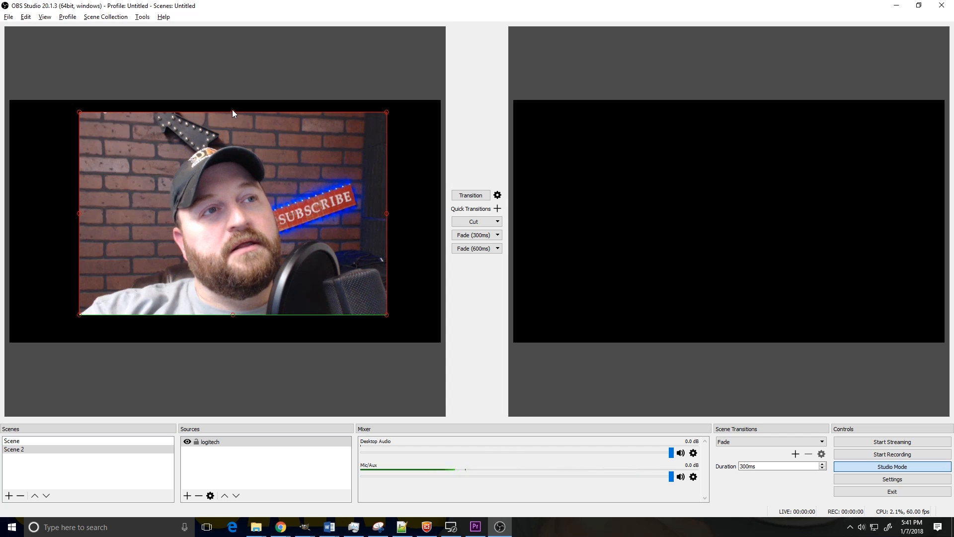
Crop the bottom edge off the enlarged webcam feed
drag(233, 113, 233, 133)
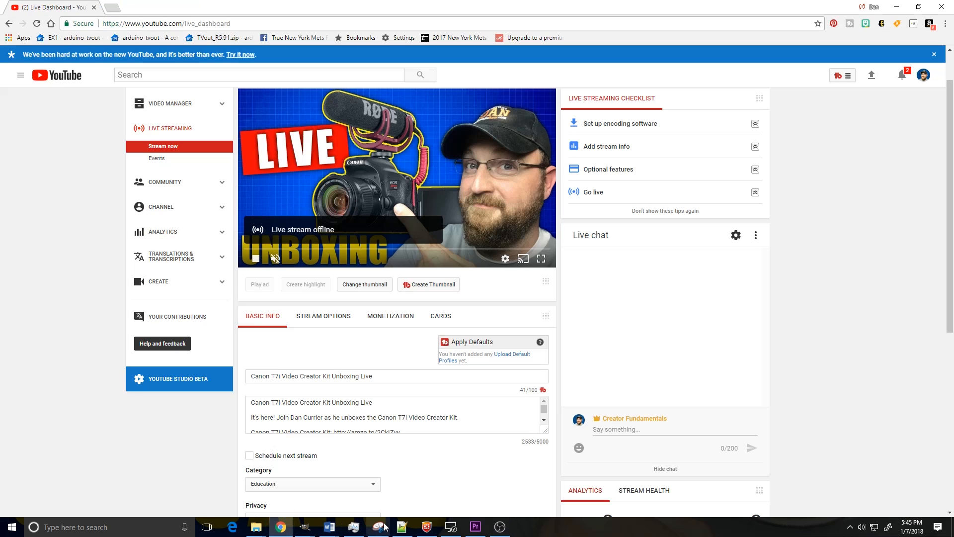
mouse_move(172, 149)
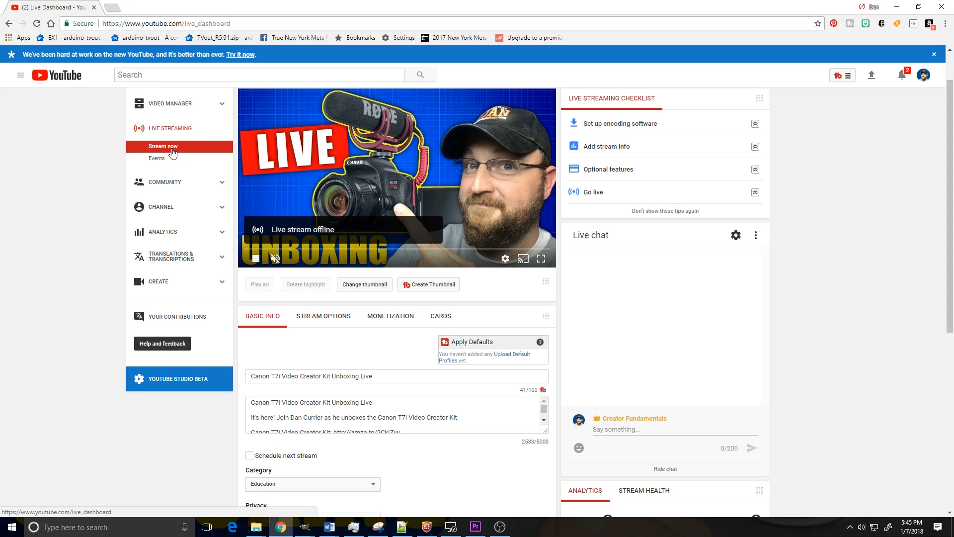
mouse_move(179, 207)
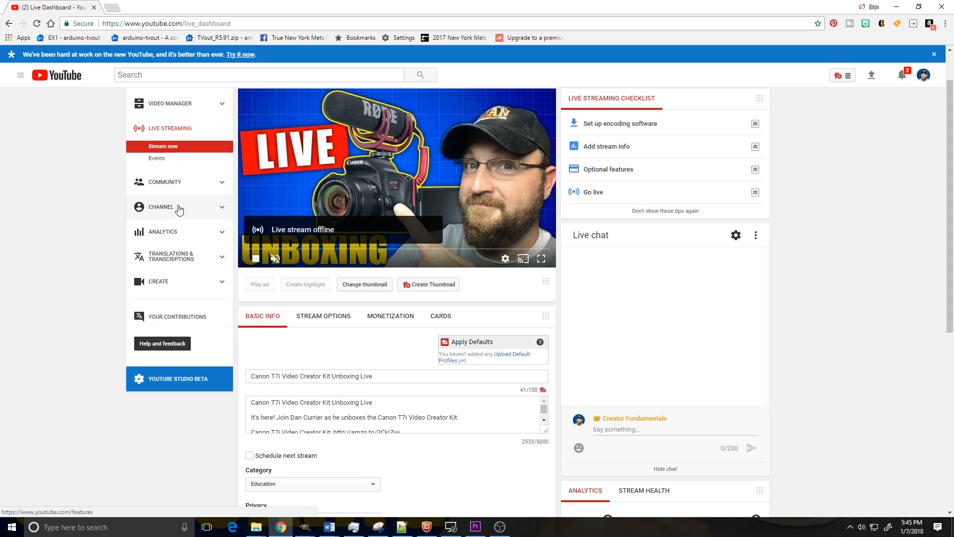
mouse_move(601, 260)
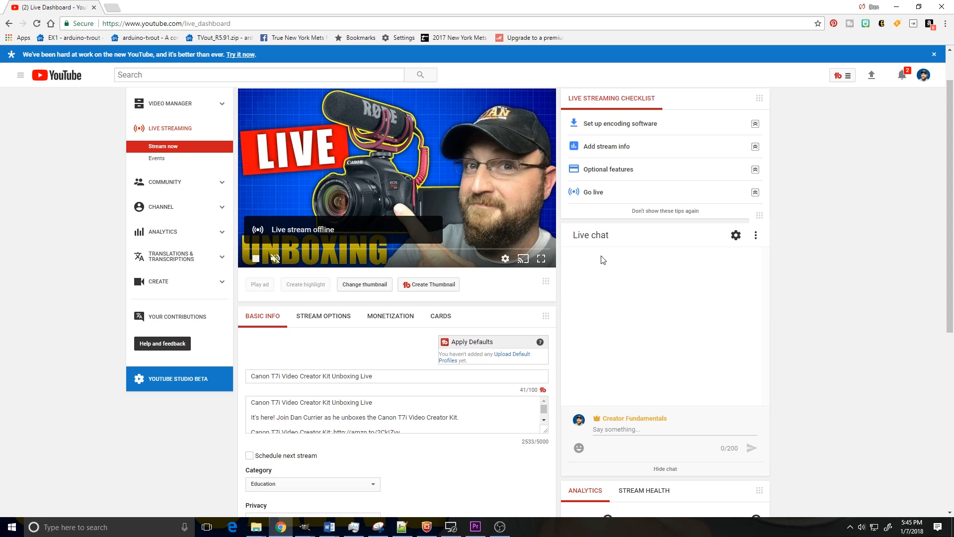
mouse_move(810, 222)
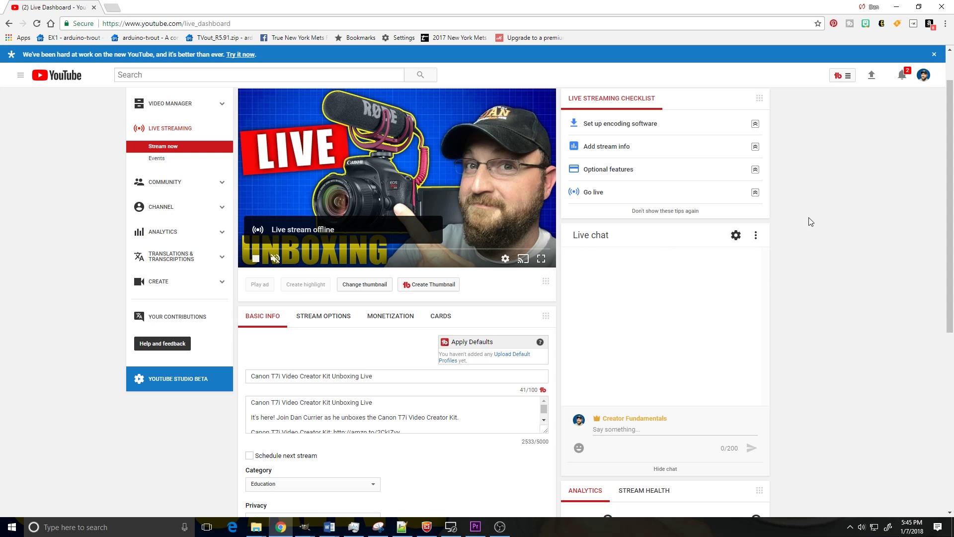
mouse_move(786, 250)
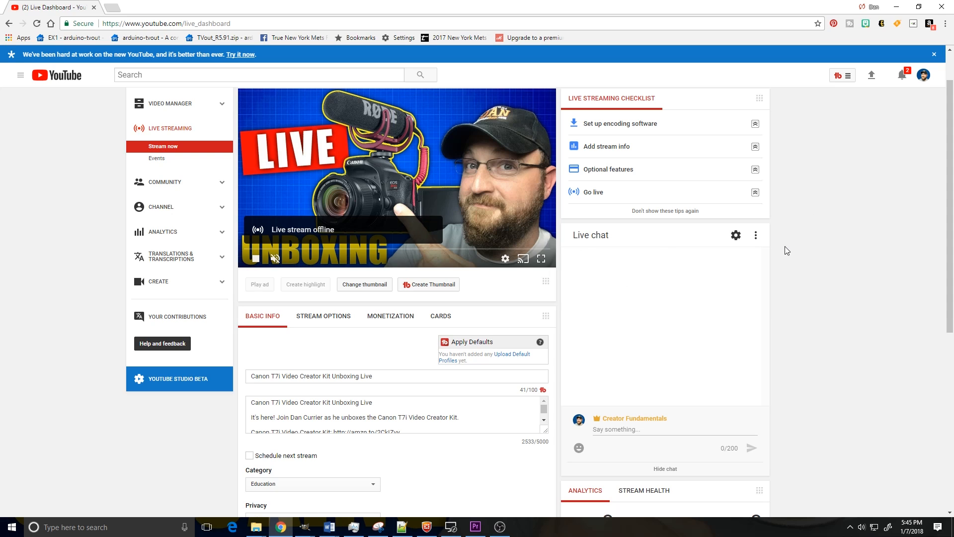
Pop the YouTube live chat out using the chat menu's Popout chat option
click(756, 236)
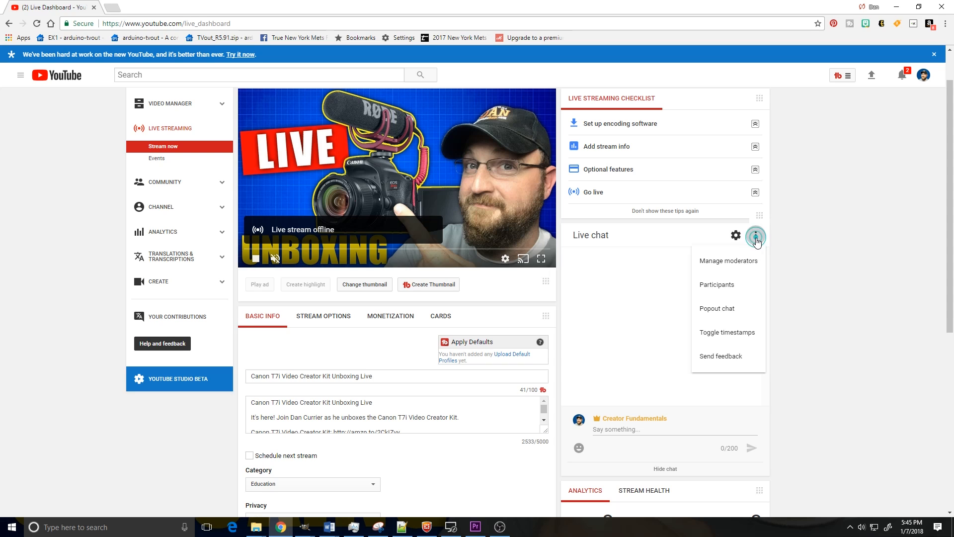
mouse_move(727, 260)
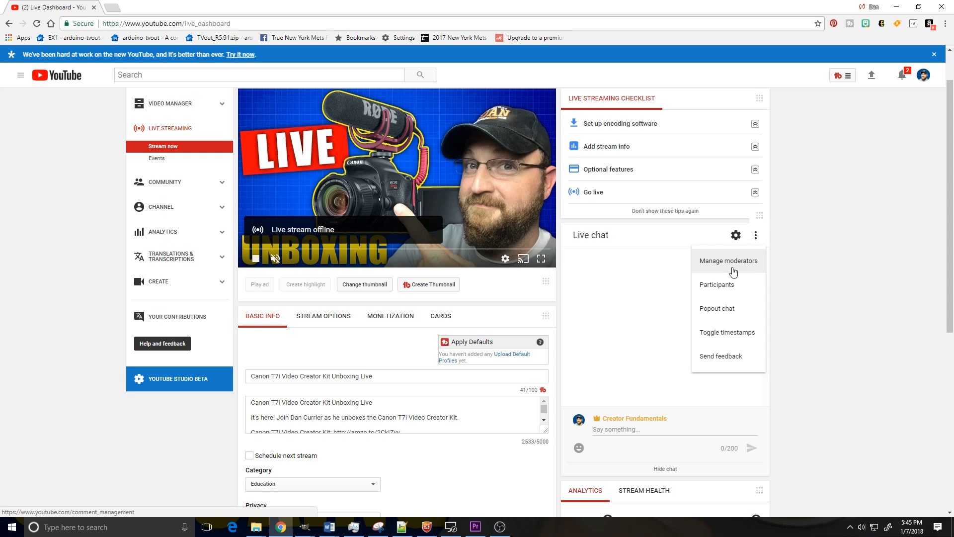
click(717, 308)
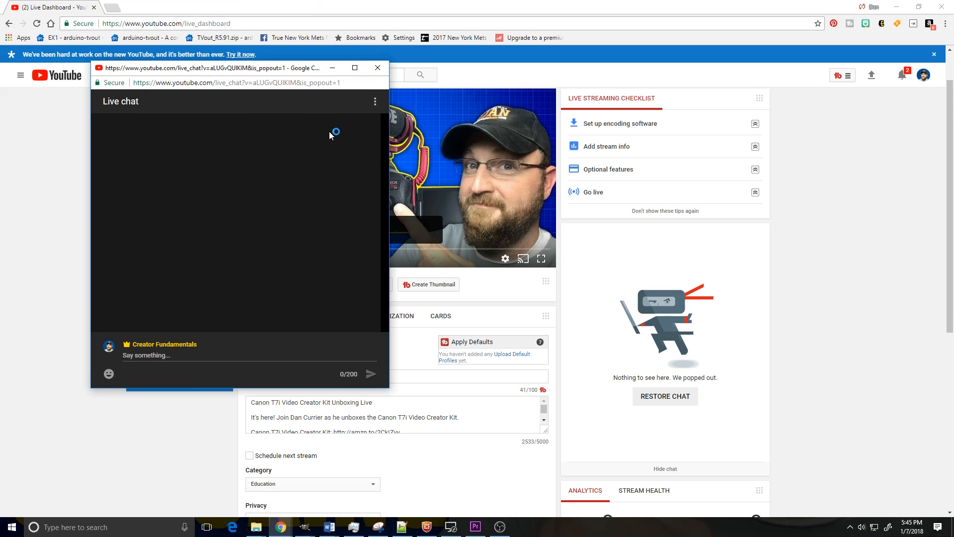
Add a Window Capture source named 'chat comments' to Scene 2
click(499, 526)
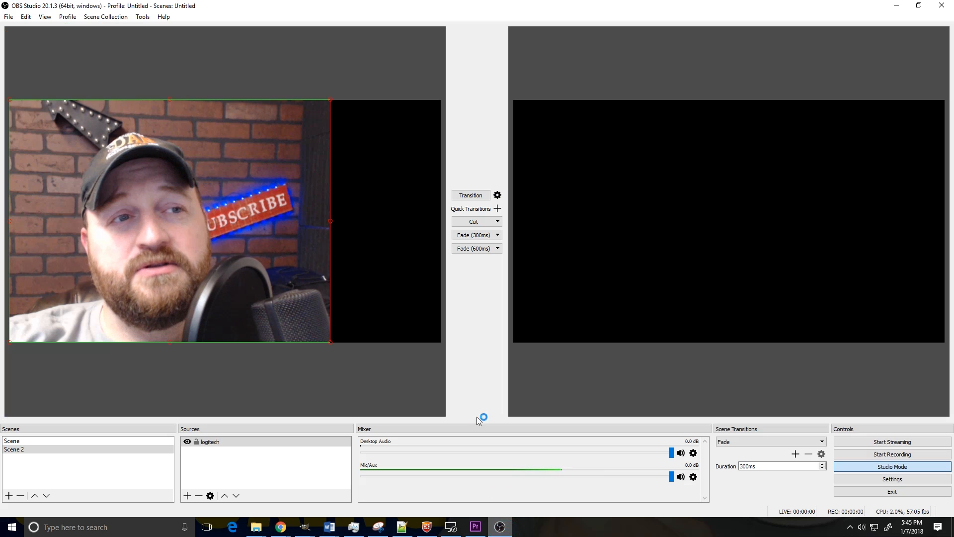
click(187, 495)
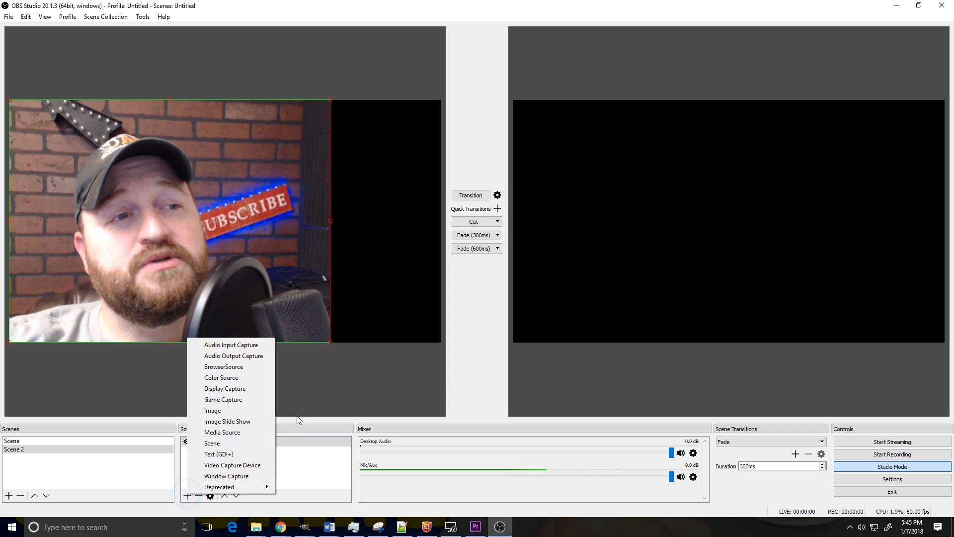
mouse_move(279, 461)
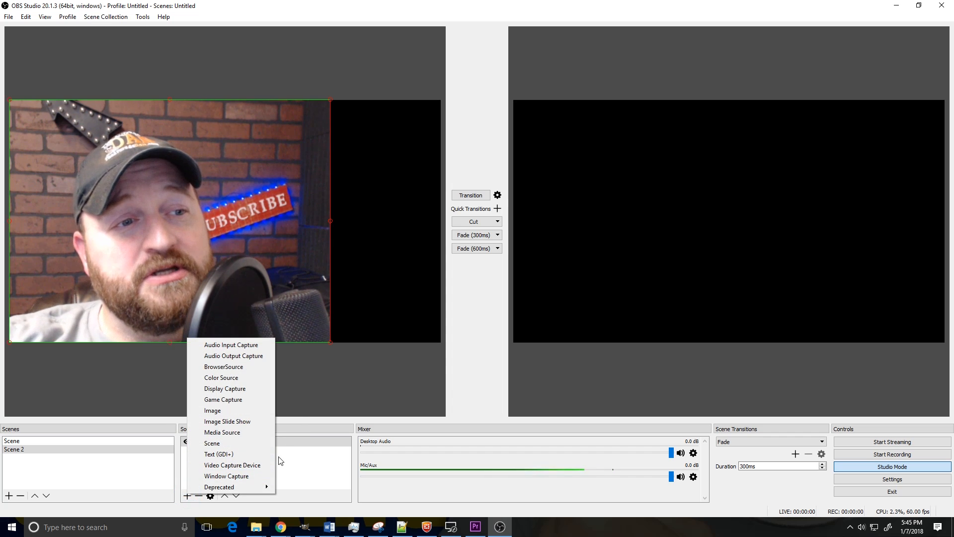
click(227, 475)
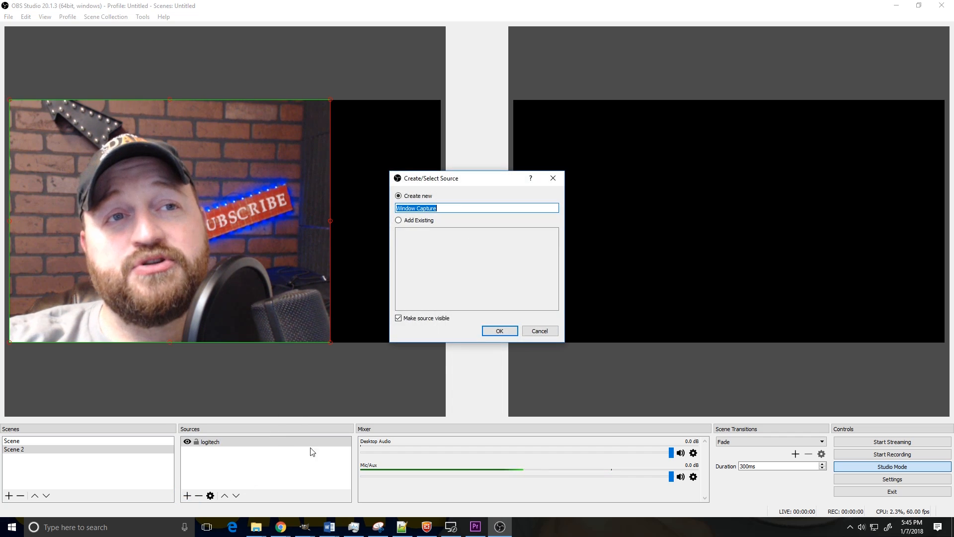
text(chatcomme)
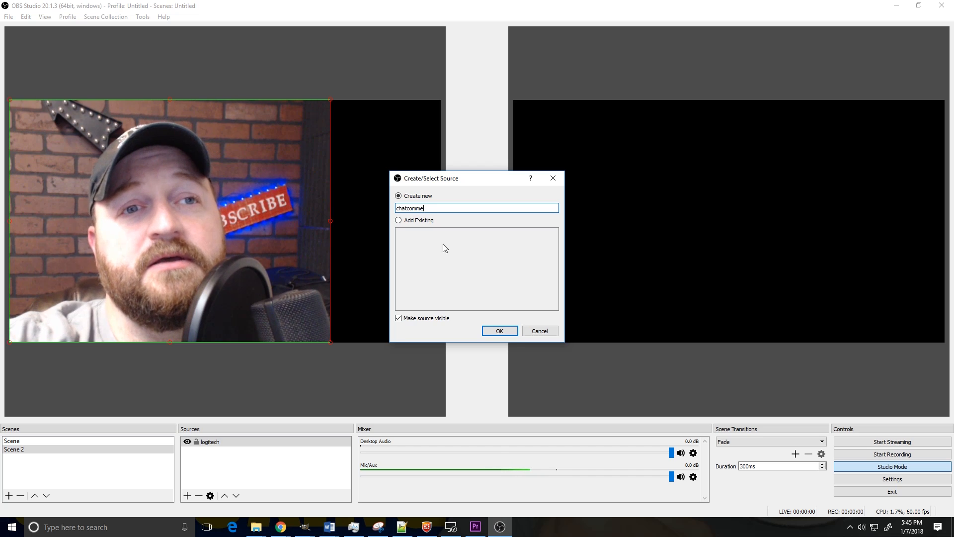
text(nts)
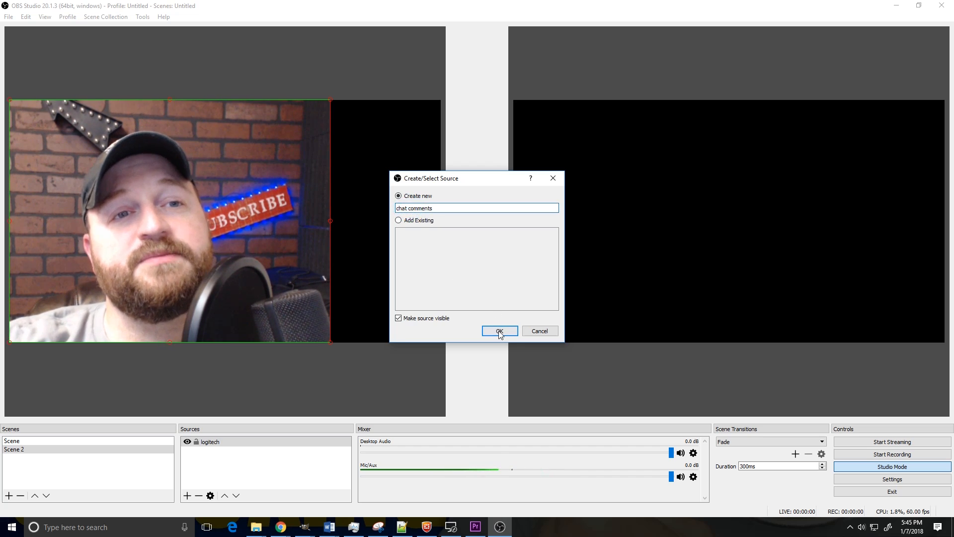
click(499, 330)
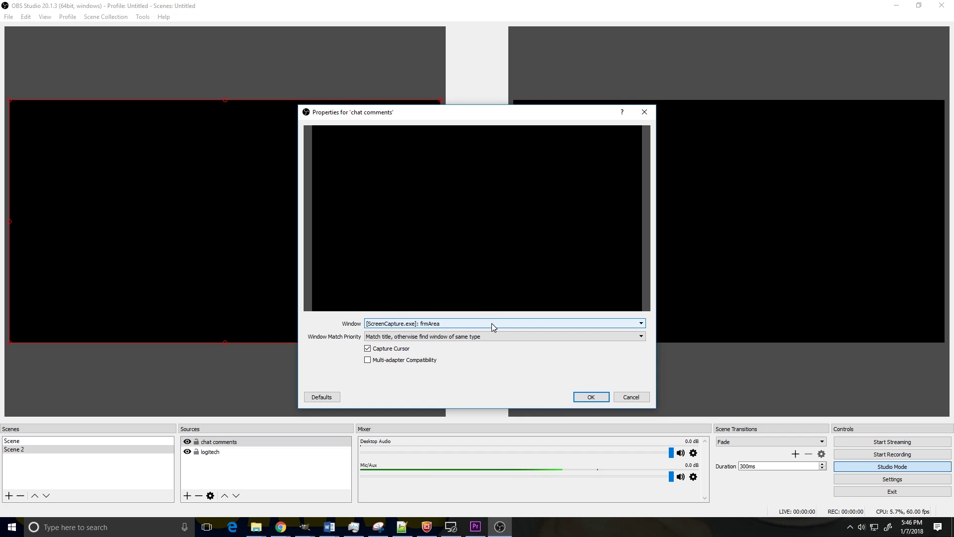
Set the chat comments source to capture the Chrome live_chat popout window
click(639, 323)
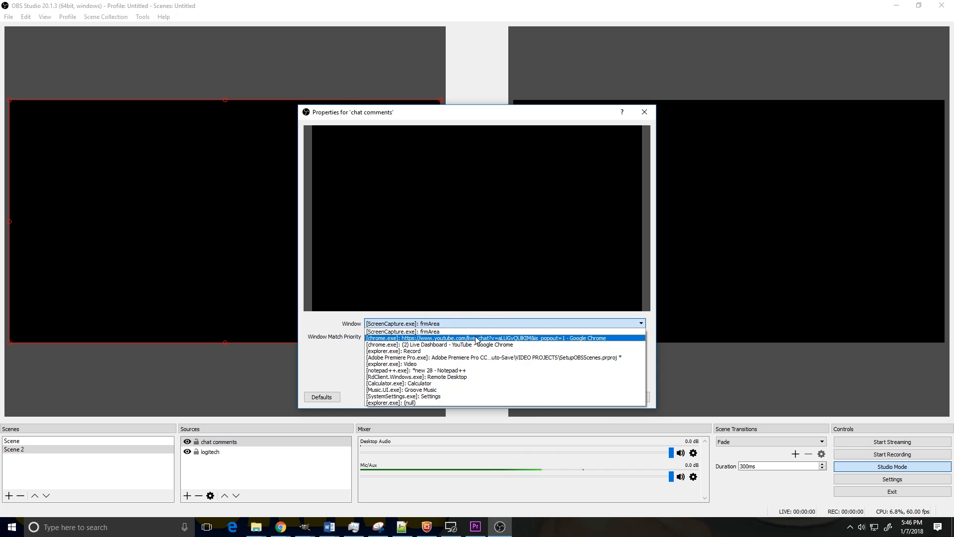
click(484, 338)
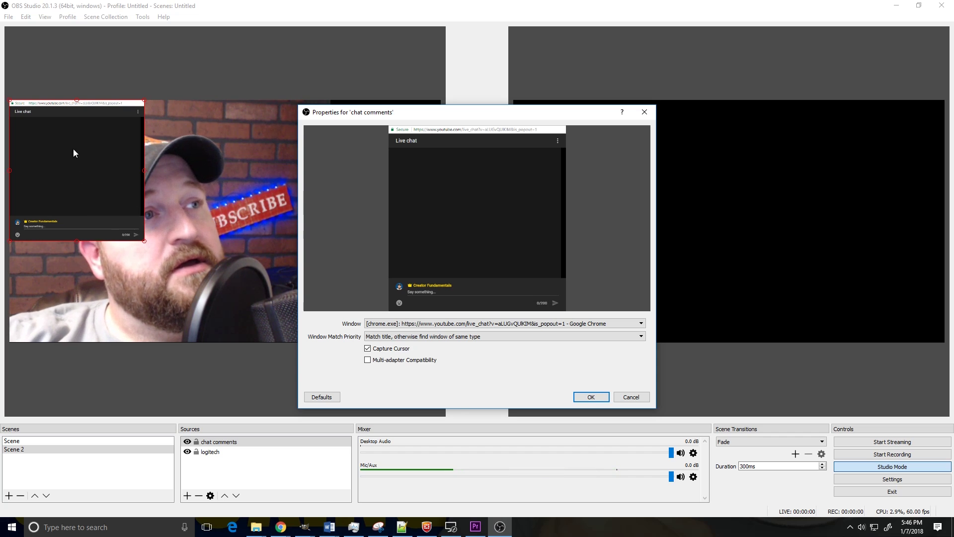
mouse_move(590, 396)
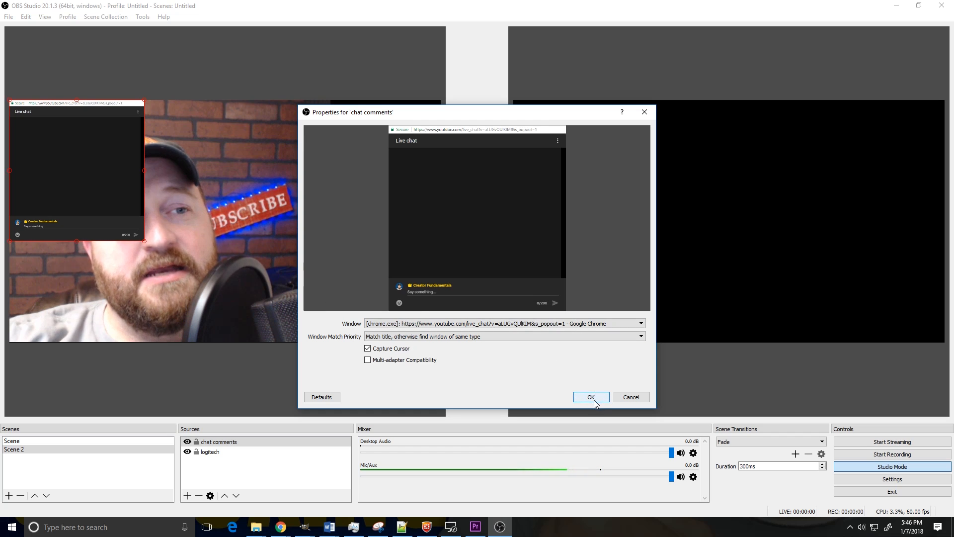
click(590, 396)
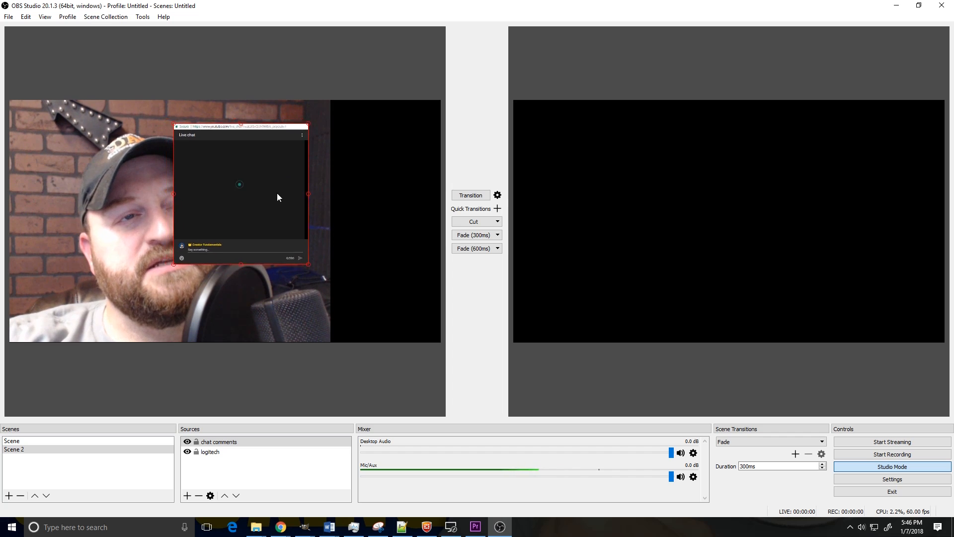
Move the chat capture right of the webcam and stretch the Chrome popout taller
drag(239, 184, 341, 182)
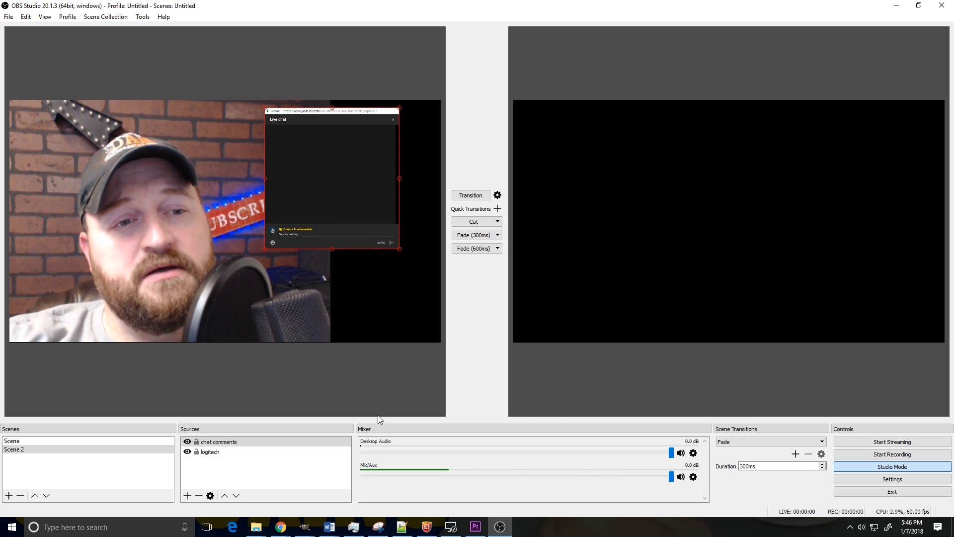
mouse_move(355, 220)
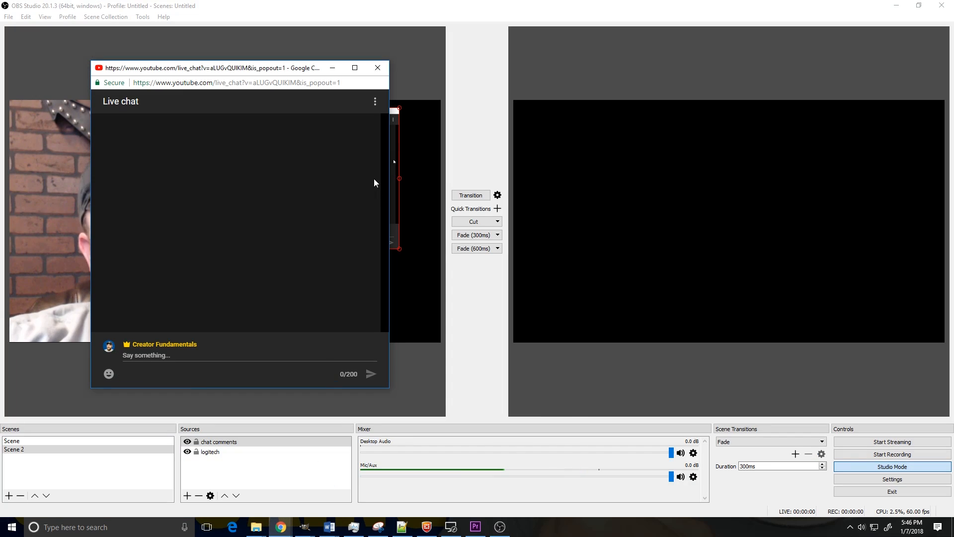
drag(213, 67, 656, 84)
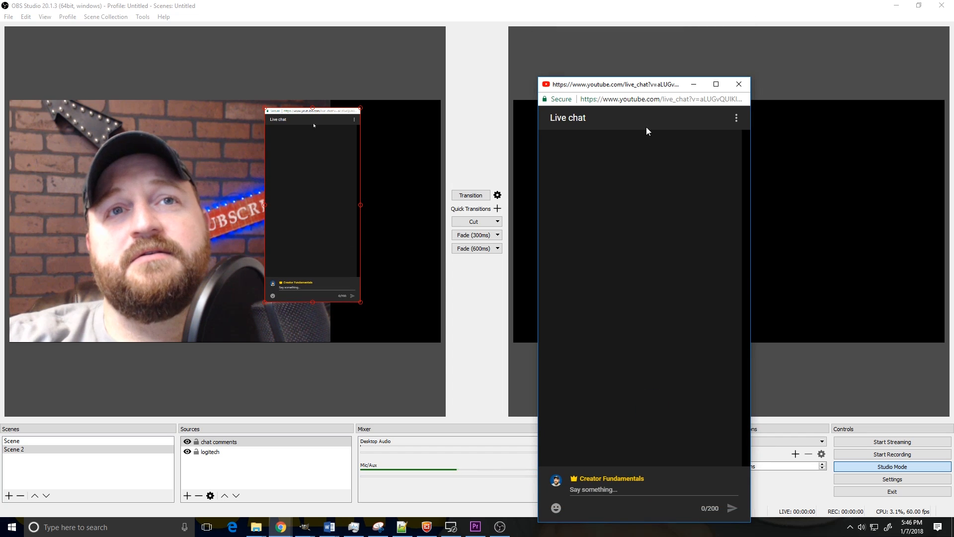
drag(615, 84, 620, 39)
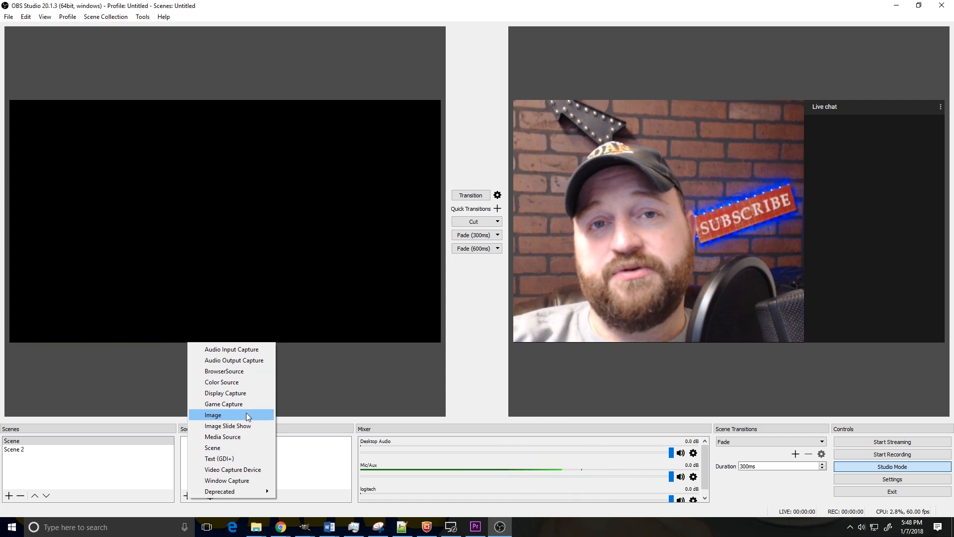
mouse_move(267, 224)
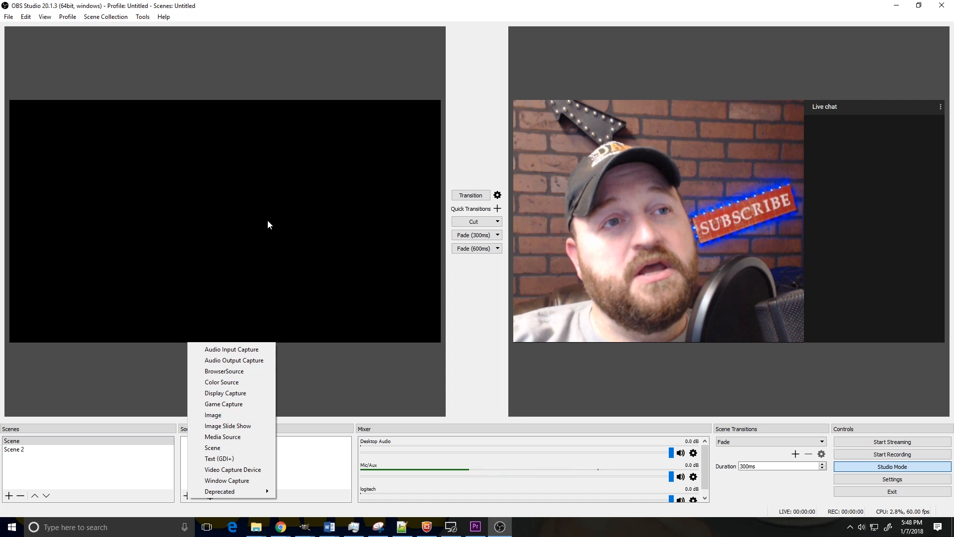
mouse_move(304, 229)
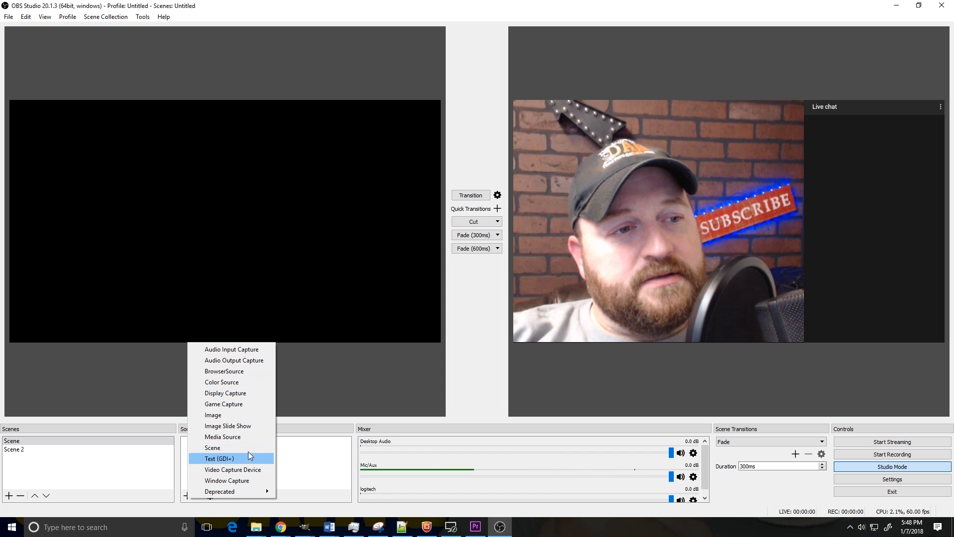
Add a Text (GDI+) source 'scrolling marquee' reading 'this text scrolls'
click(218, 458)
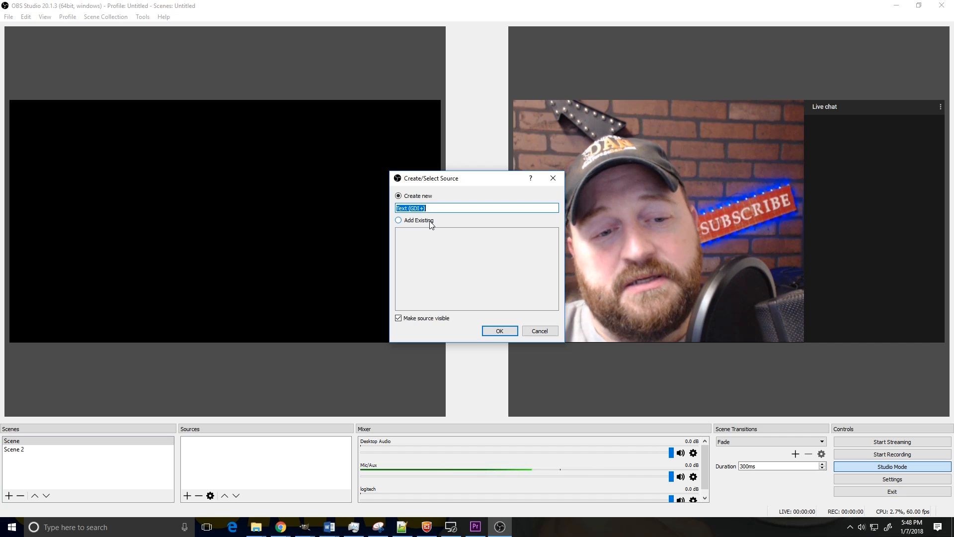
text(scrolling m)
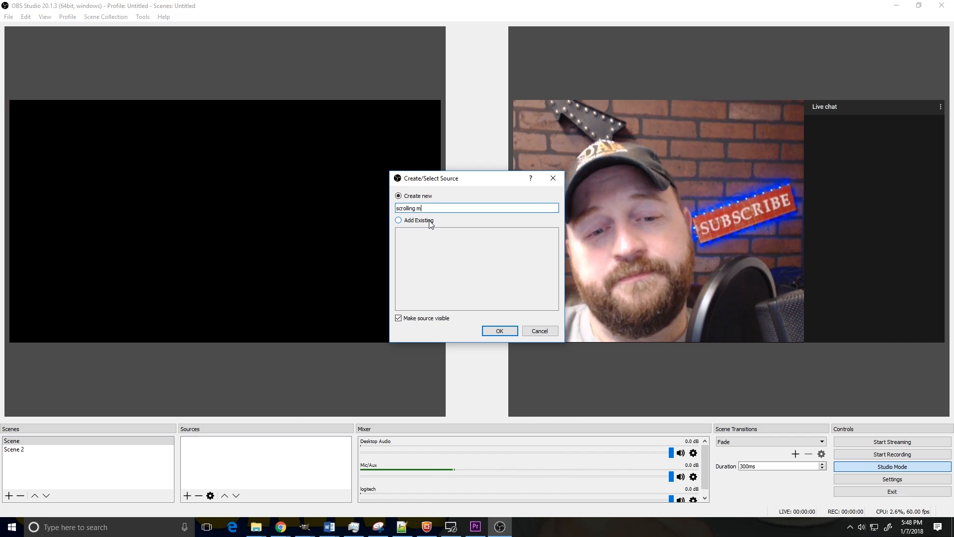
click(499, 331)
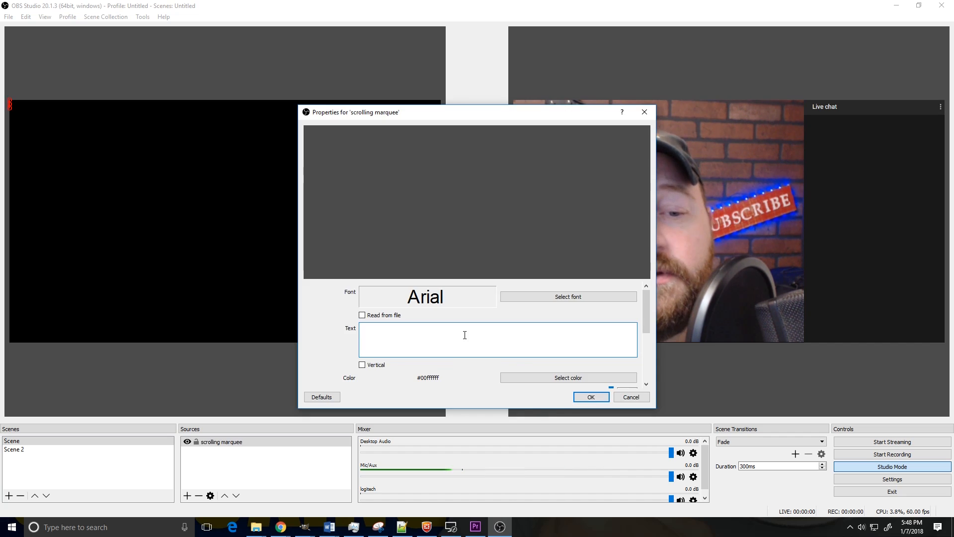
text(this)
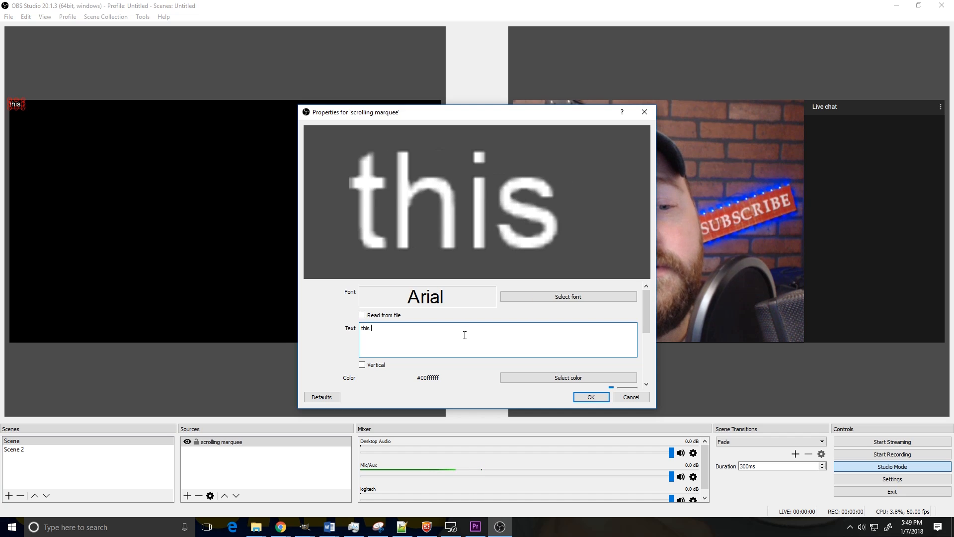
text(text scrol)
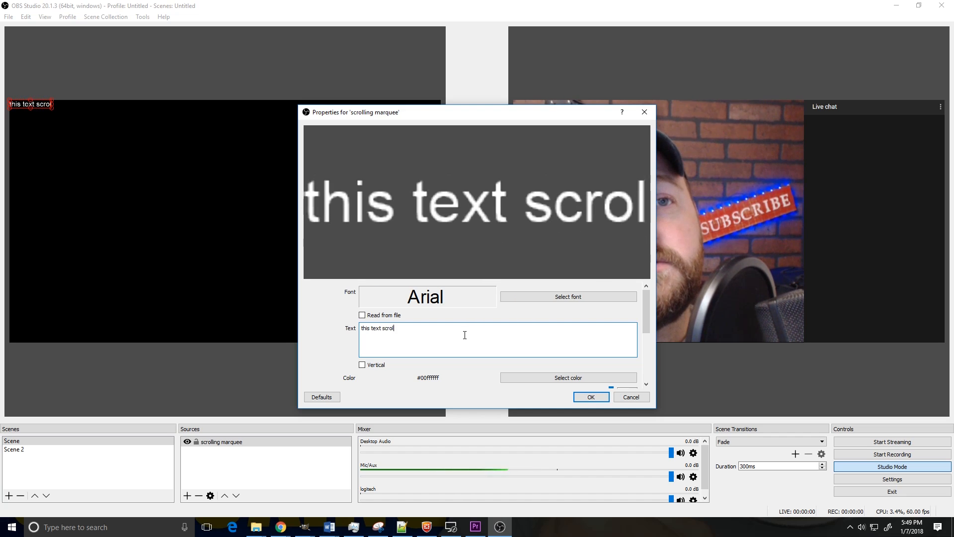
text(ls)
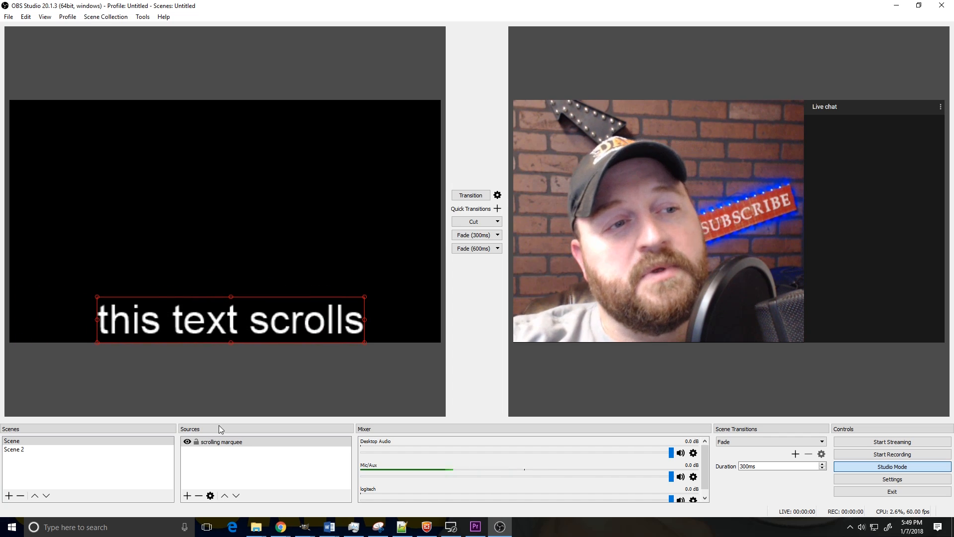
click(85, 441)
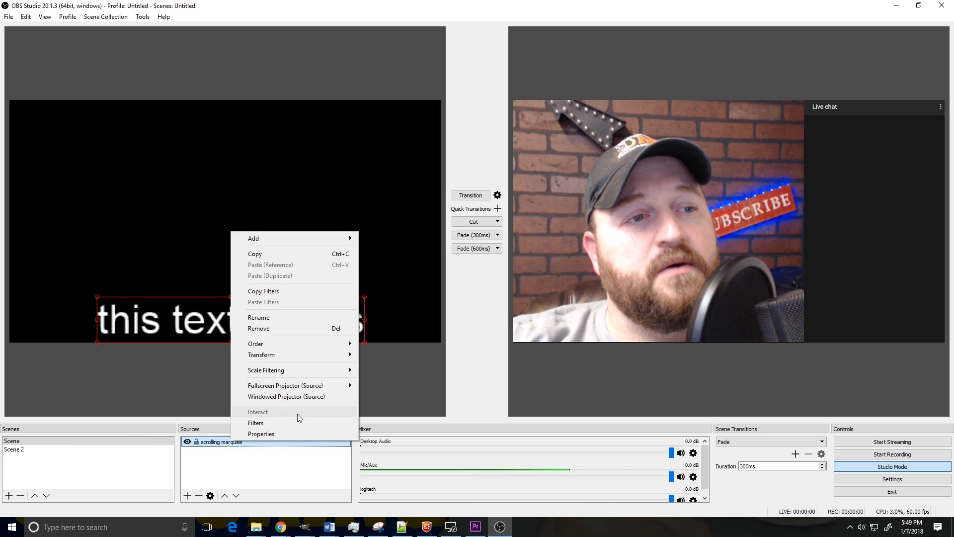
Add a Scroll filter to the 'scrolling marquee' text with horizontal speed 46
click(255, 423)
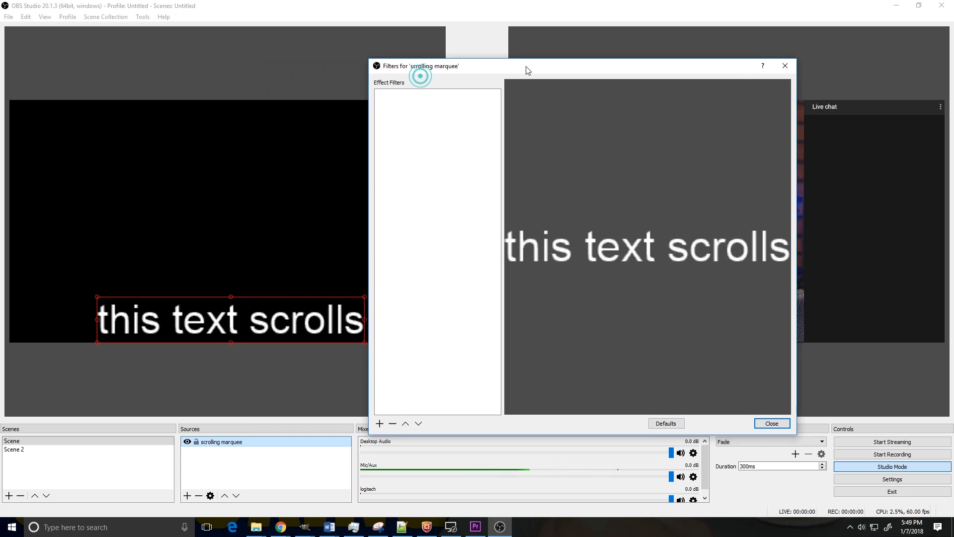
drag(527, 69, 543, 53)
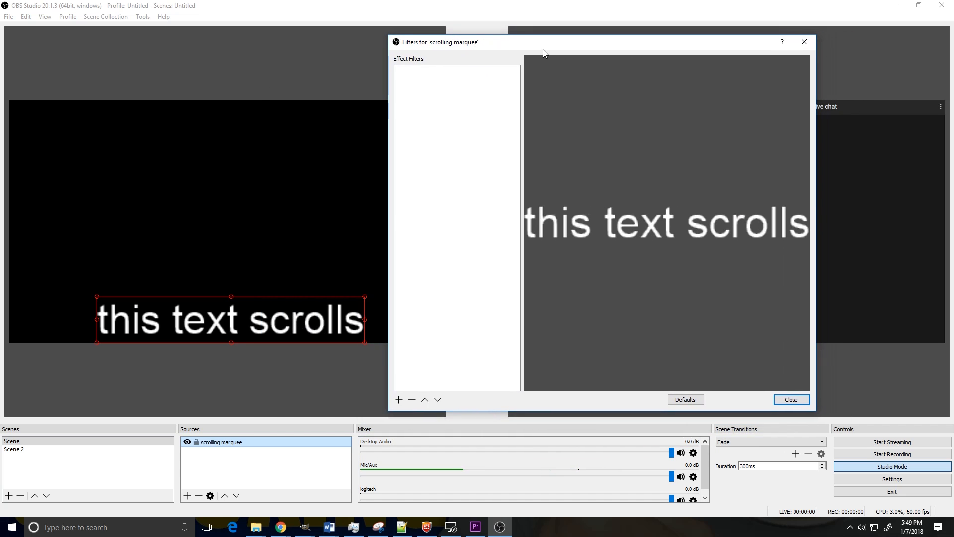
mouse_move(504, 190)
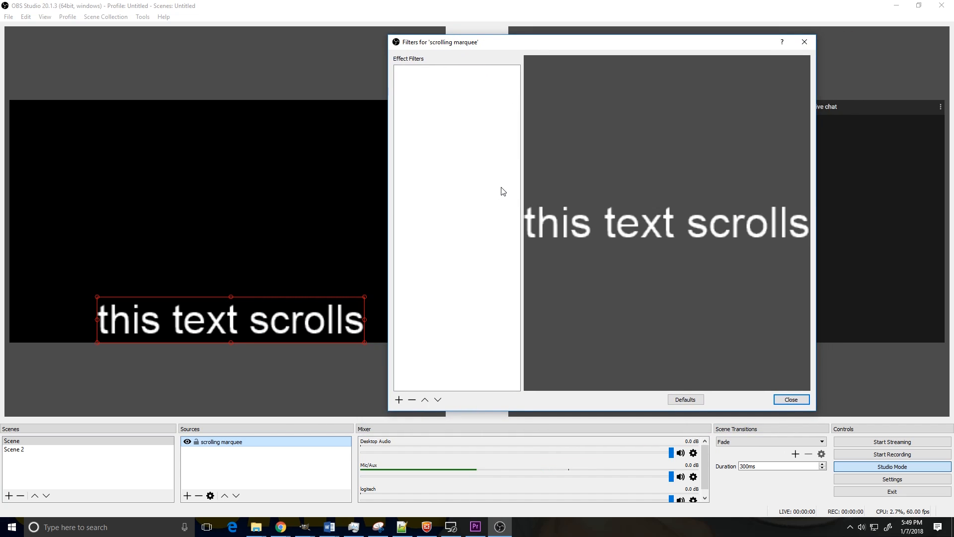
click(398, 400)
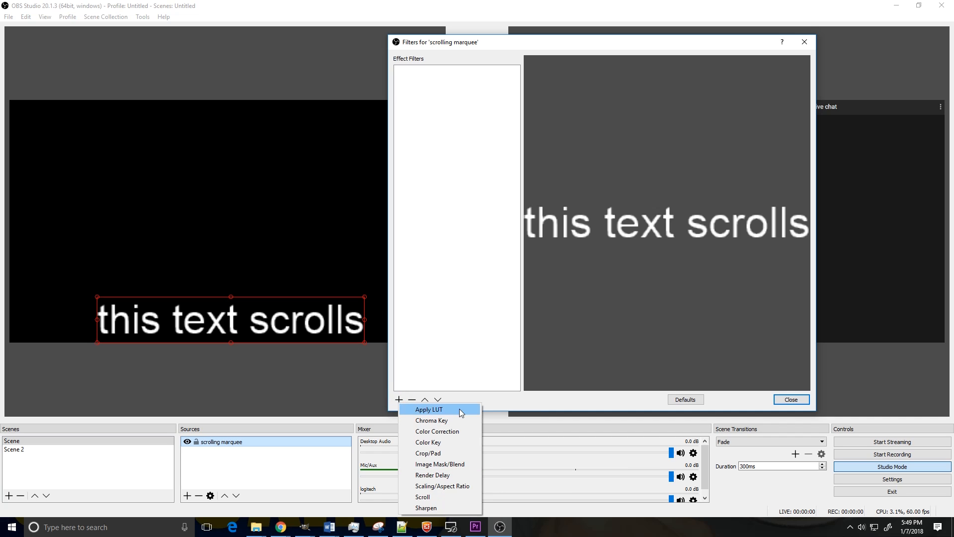
click(423, 496)
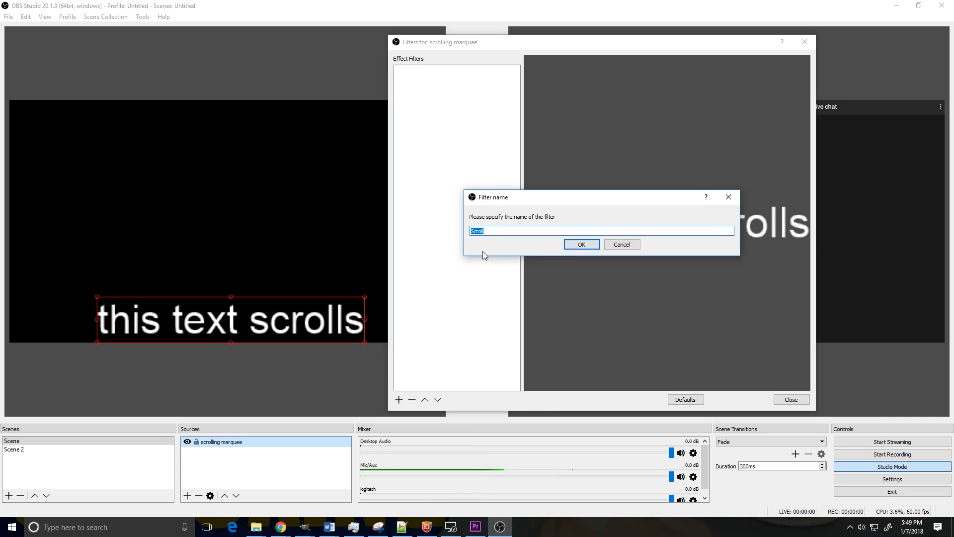
click(580, 244)
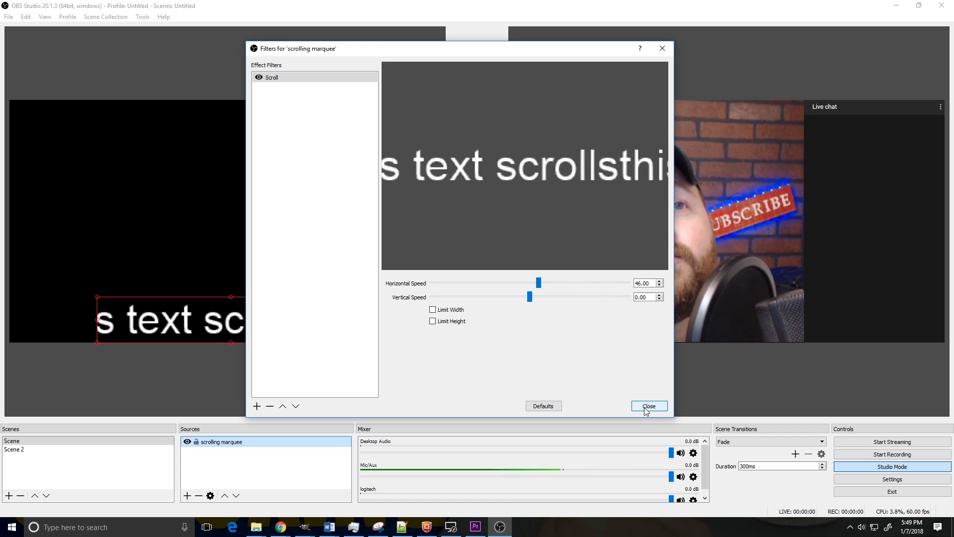
click(648, 406)
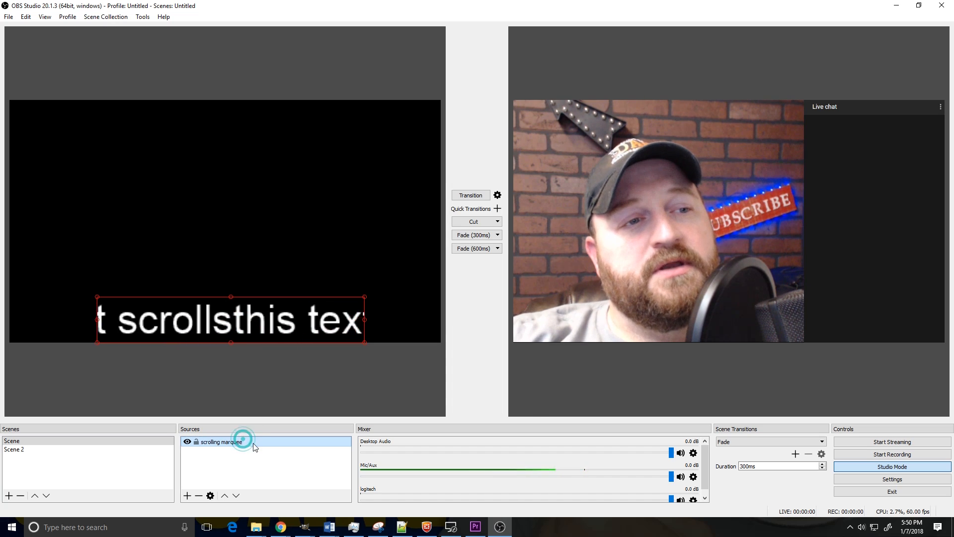
right_click(217, 442)
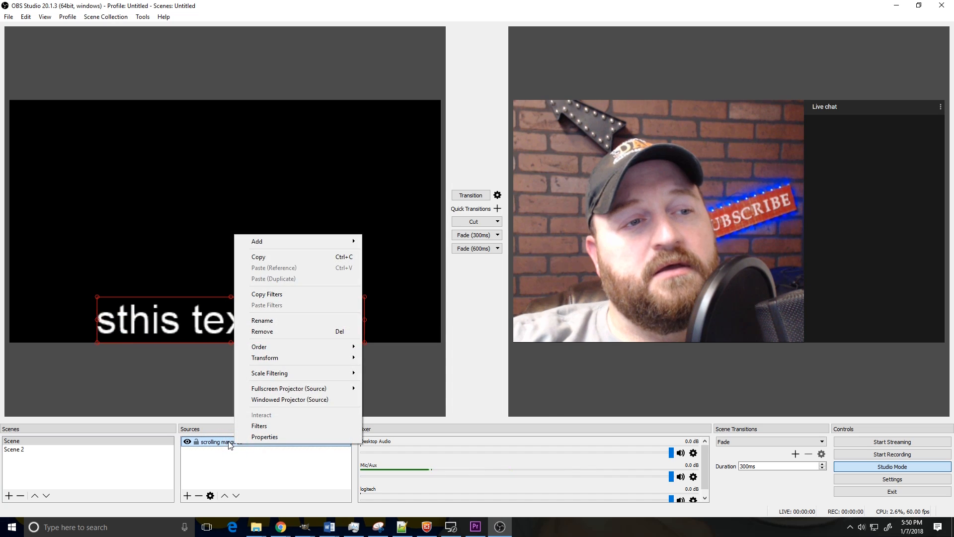
mouse_move(265, 437)
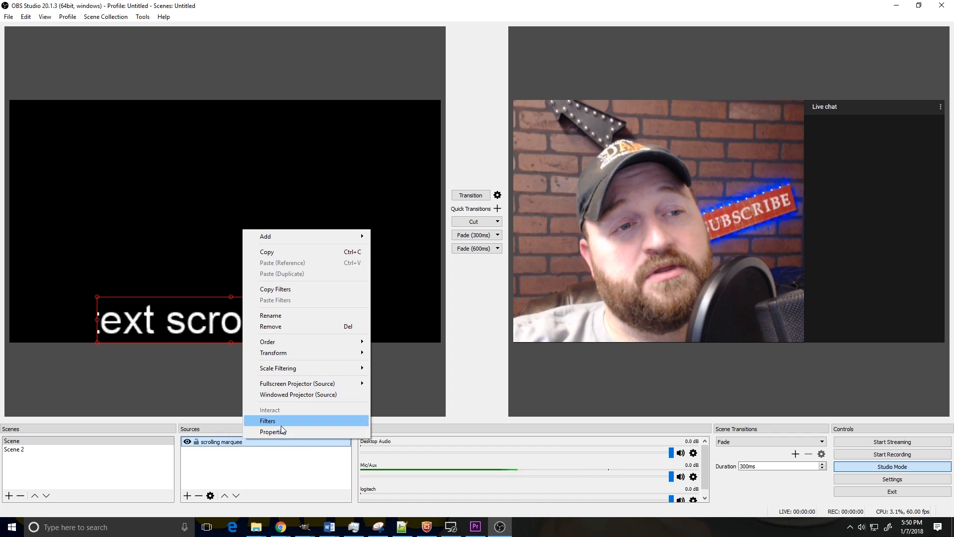
click(273, 431)
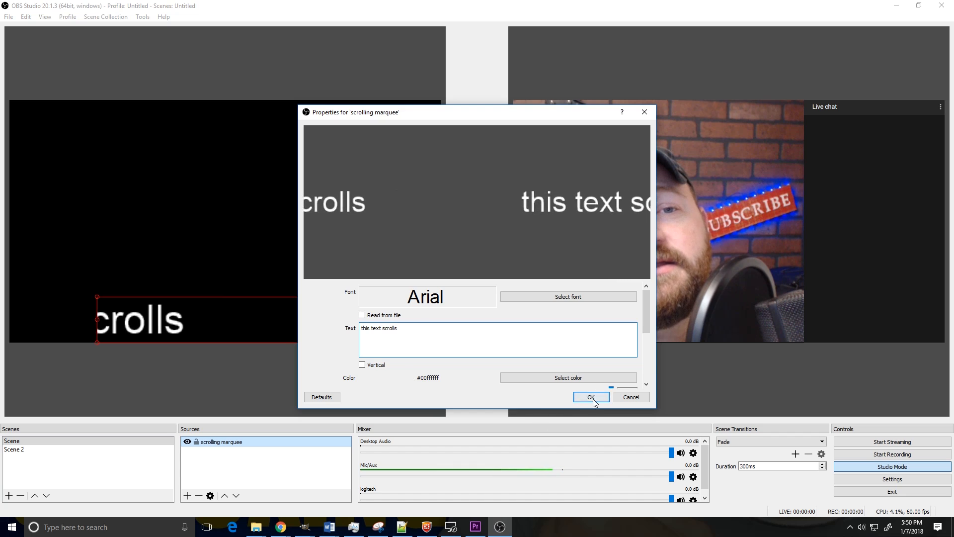
click(590, 396)
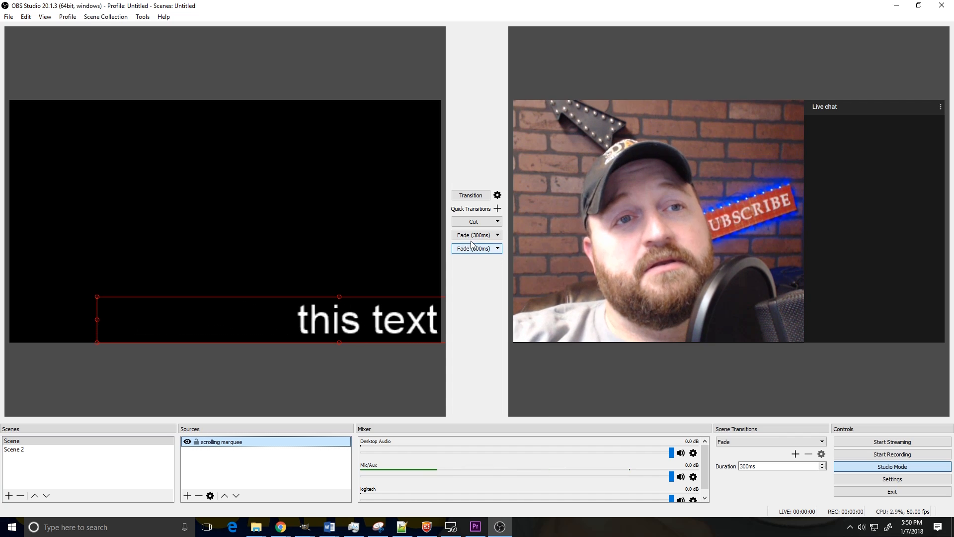
Transition the previewed marquee scene to program output
click(473, 235)
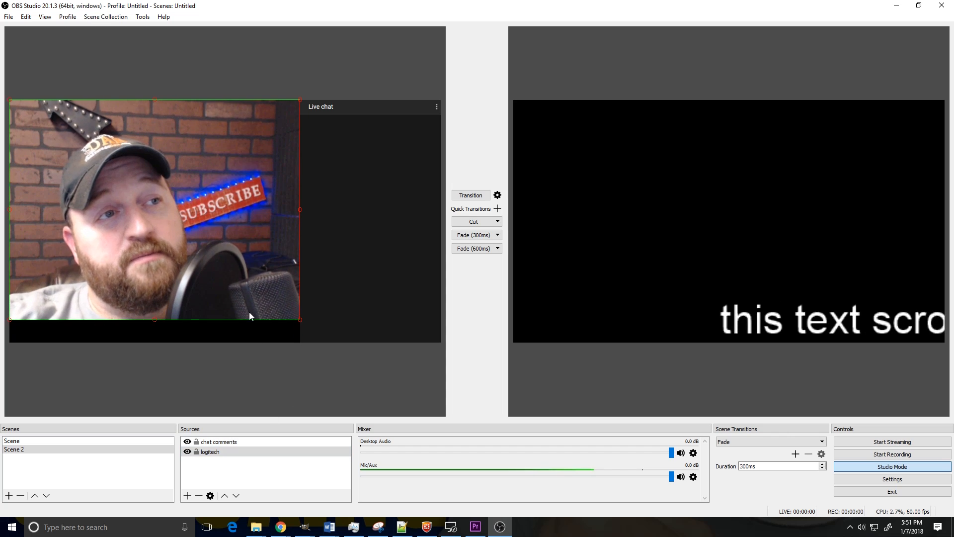
Add the existing 'scrolling marquee' Text (GDI+) source to Scene 2
click(188, 496)
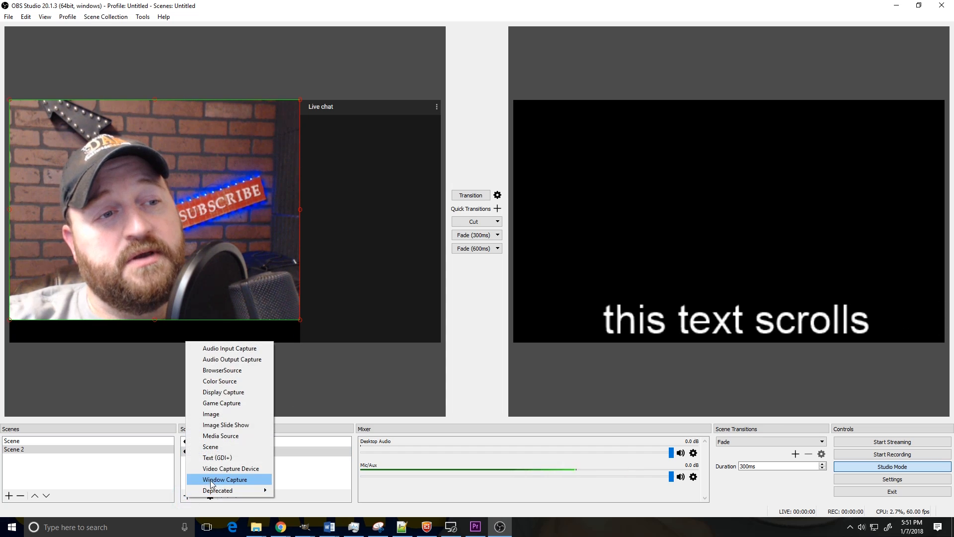
click(217, 458)
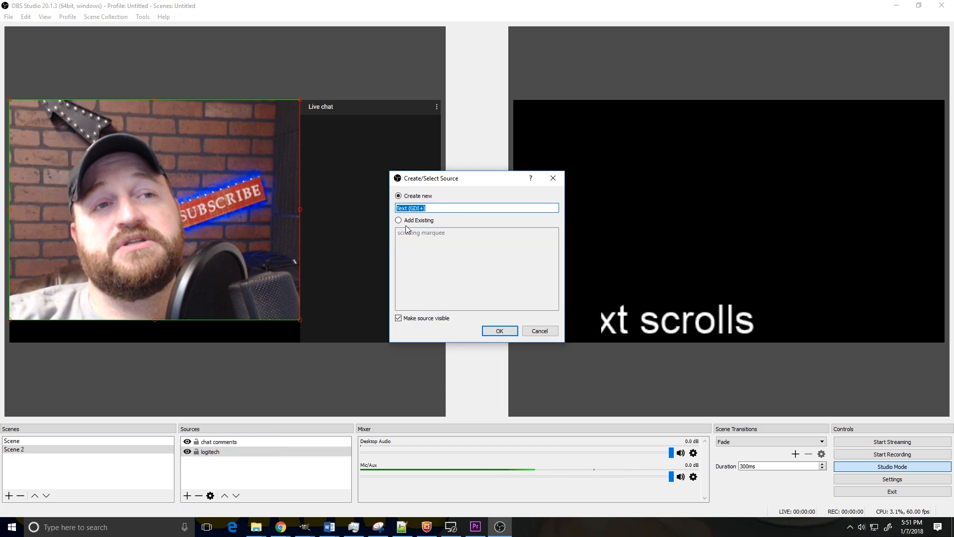
click(399, 219)
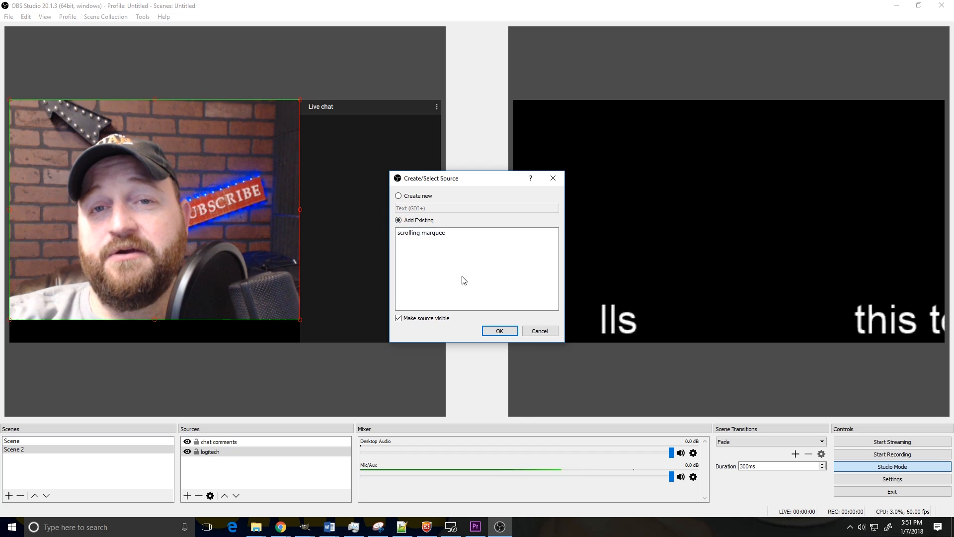
click(499, 331)
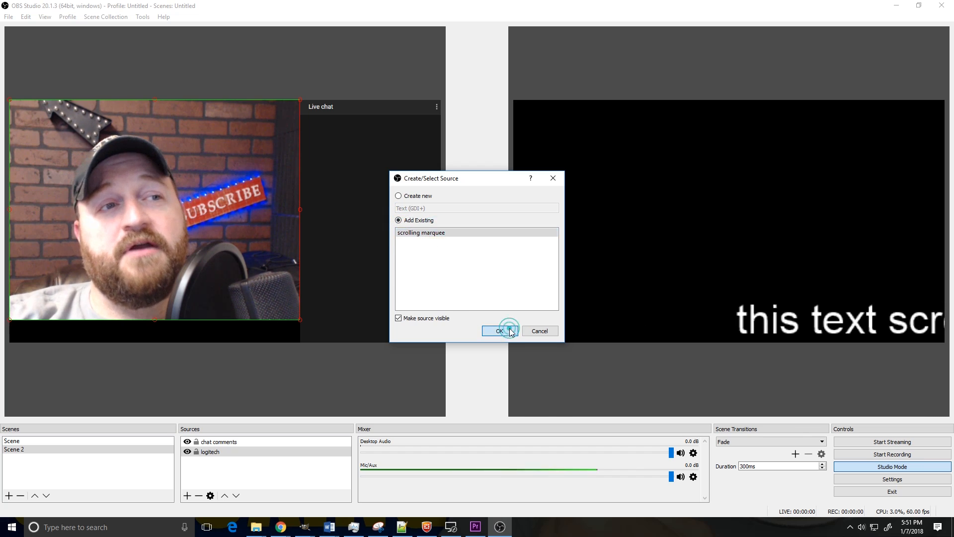
click(499, 331)
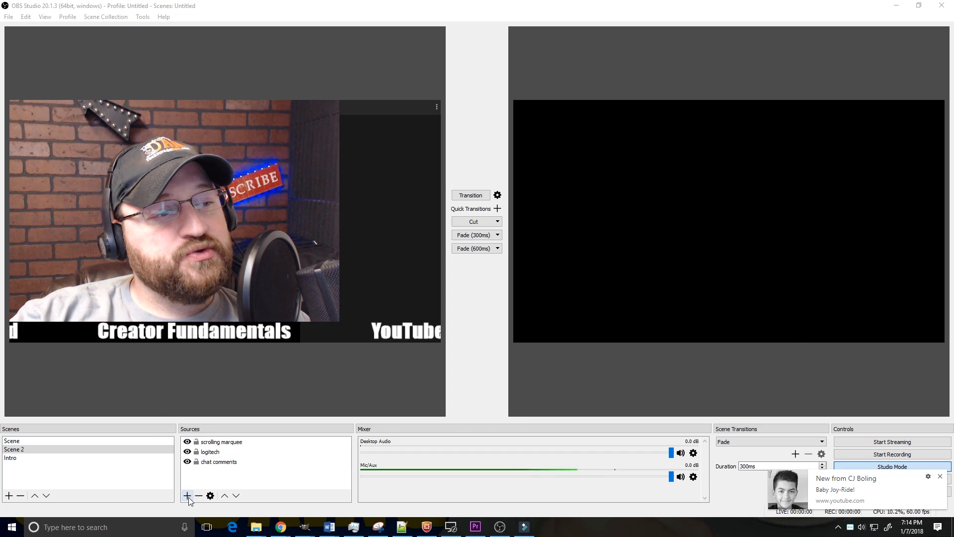
Create a new Image source named BORDER
click(188, 495)
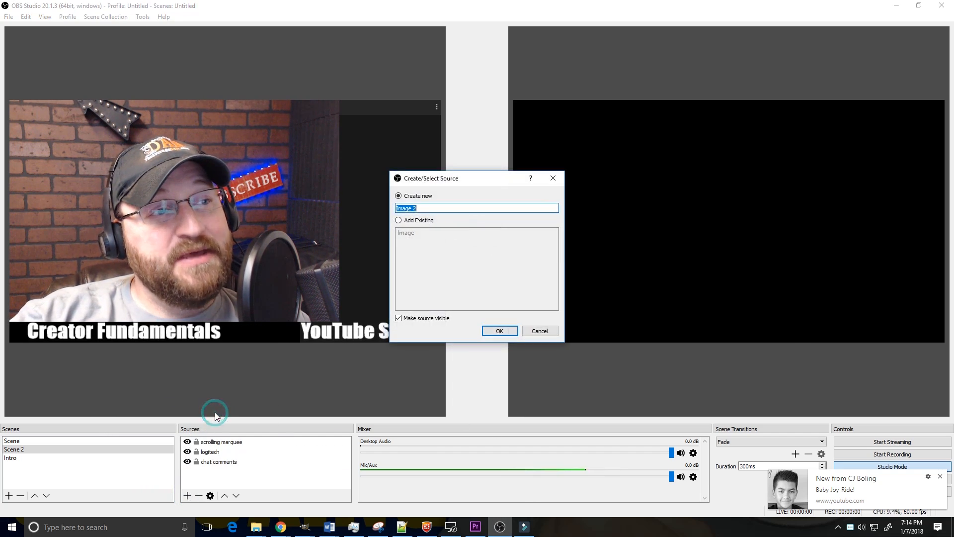
text(BO)
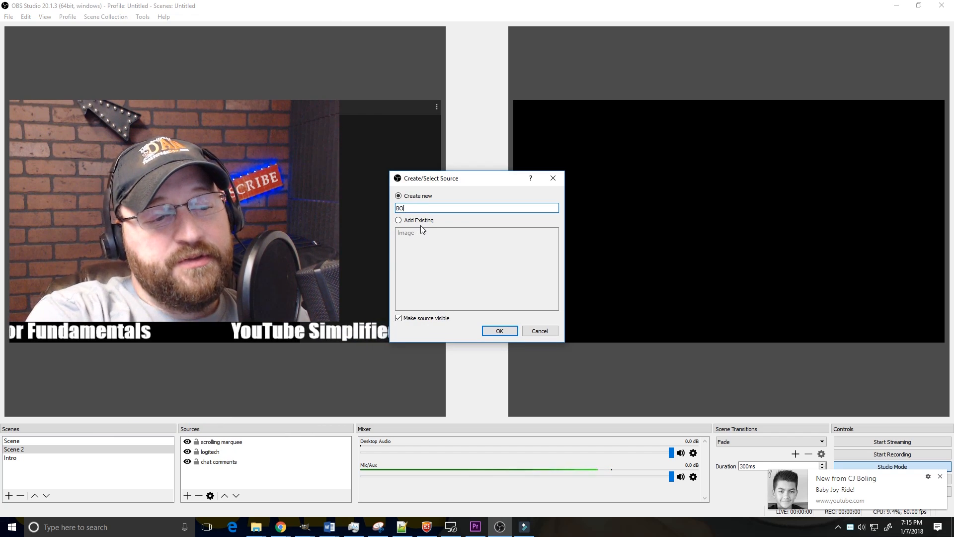
text(RDER)
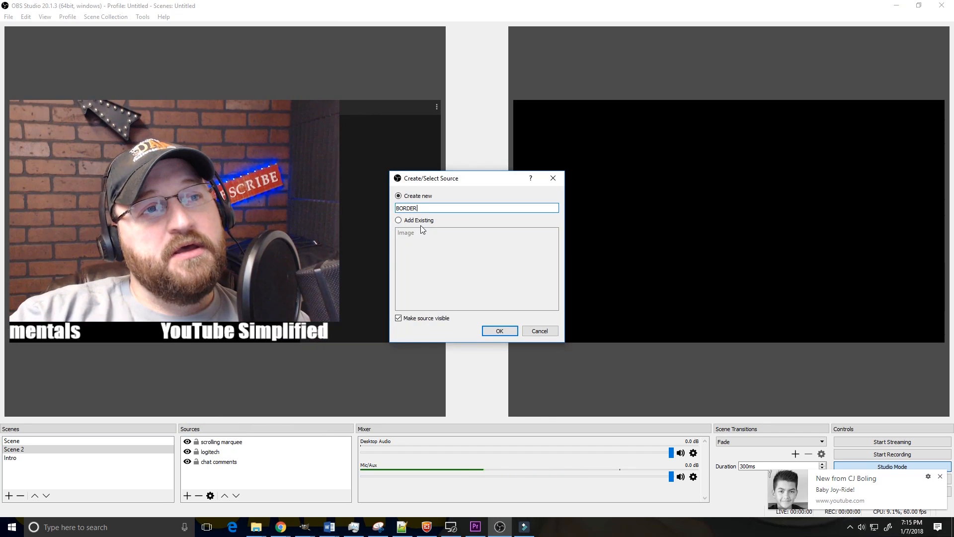
mouse_move(350, 62)
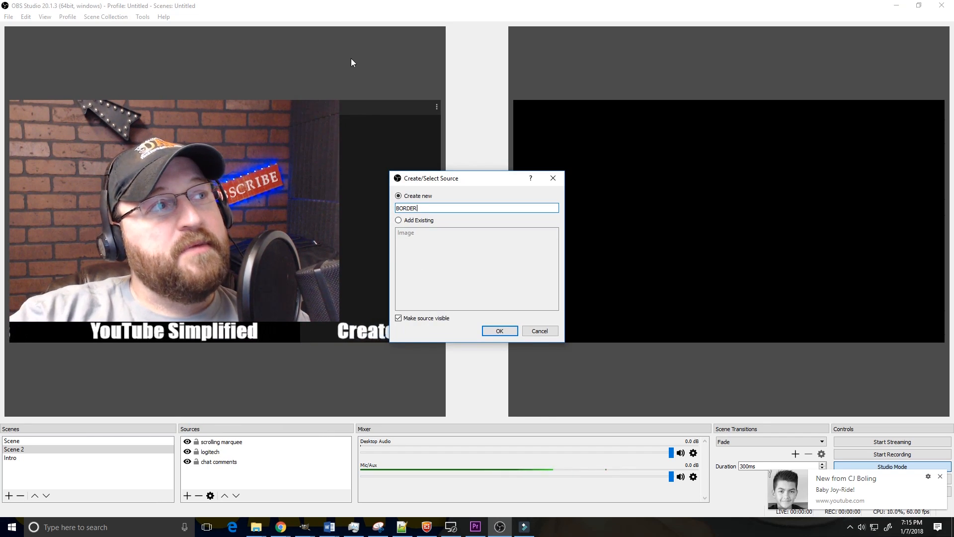
click(499, 330)
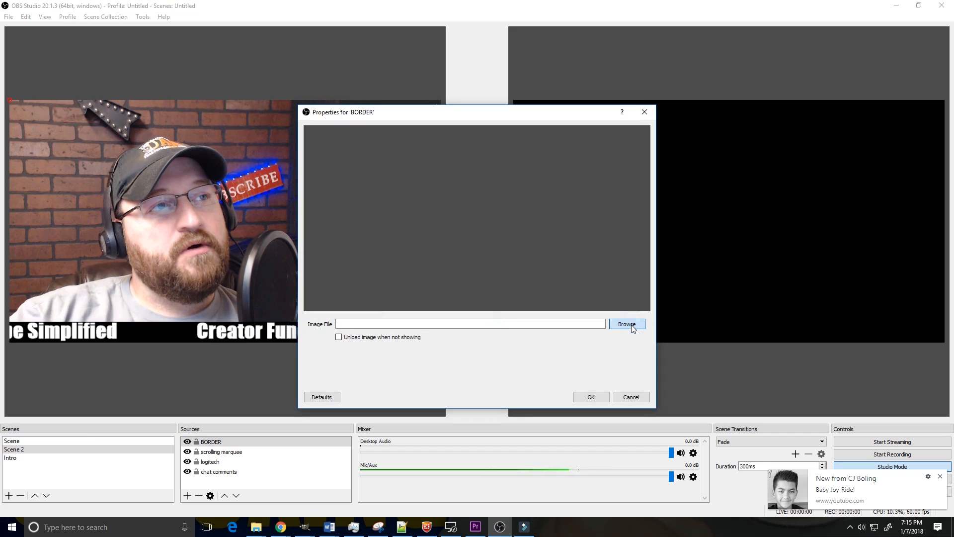
Load LS_BORDER.PNG from Downloads\border as the BORDER image and confirm
click(627, 324)
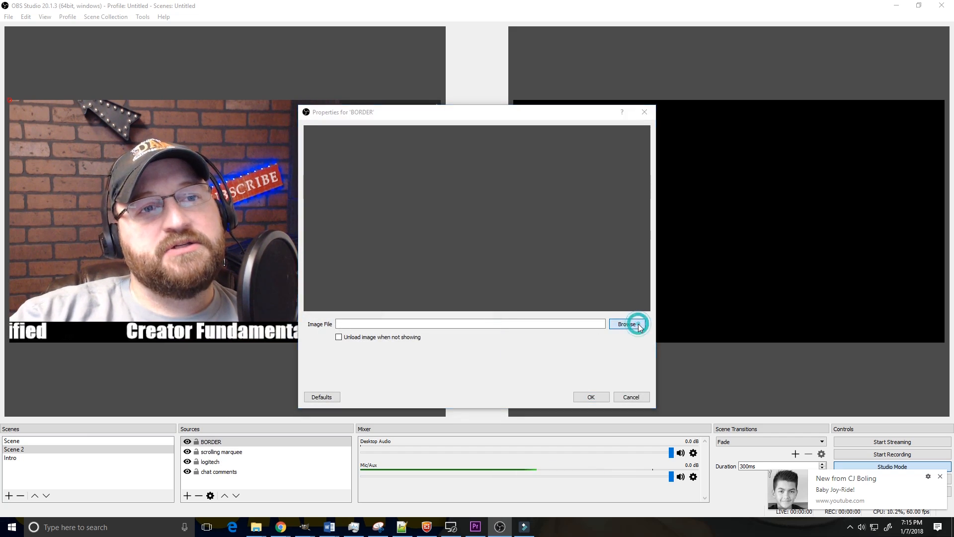
click(626, 323)
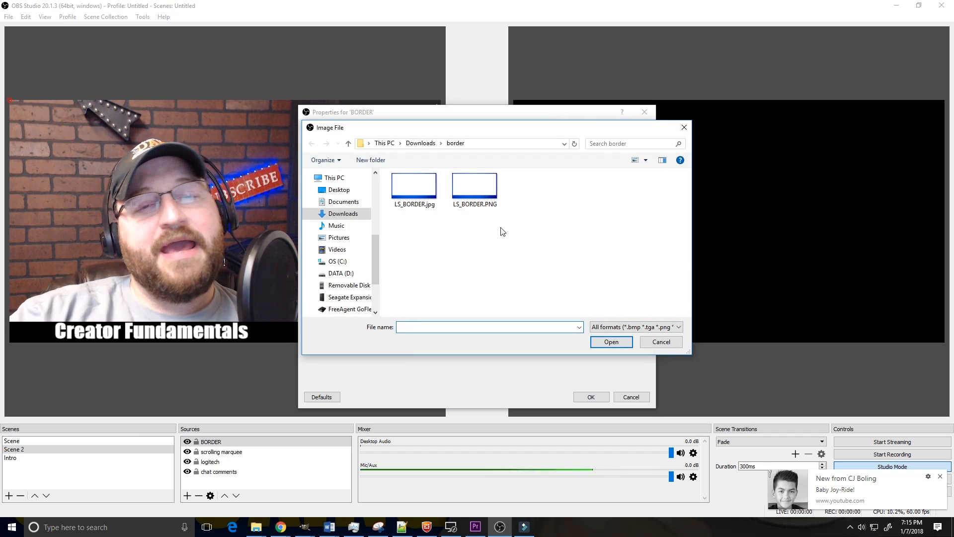
click(474, 185)
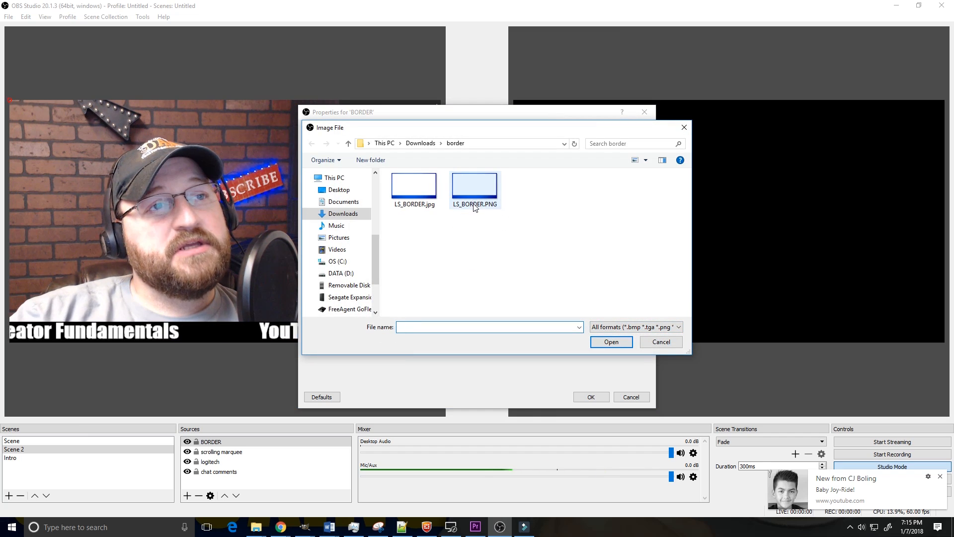
click(474, 185)
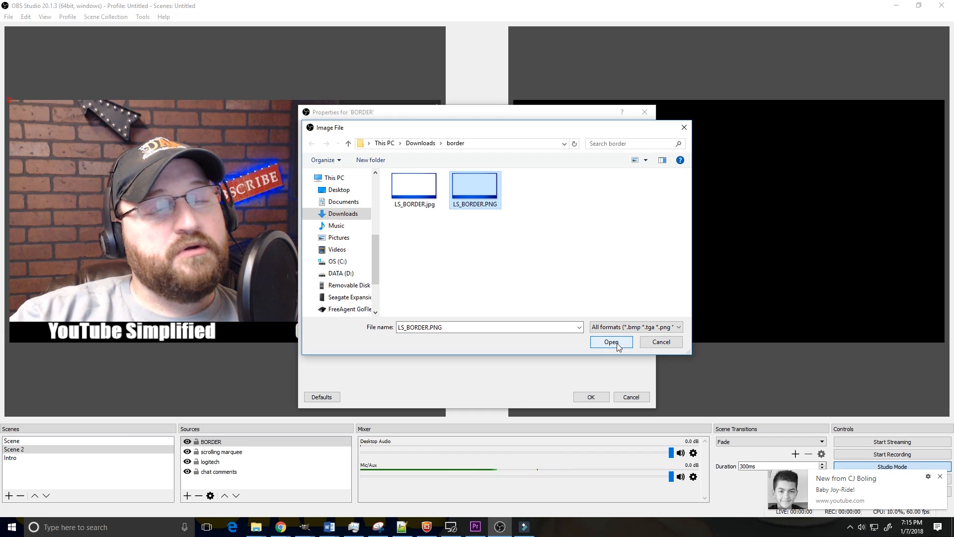
click(611, 341)
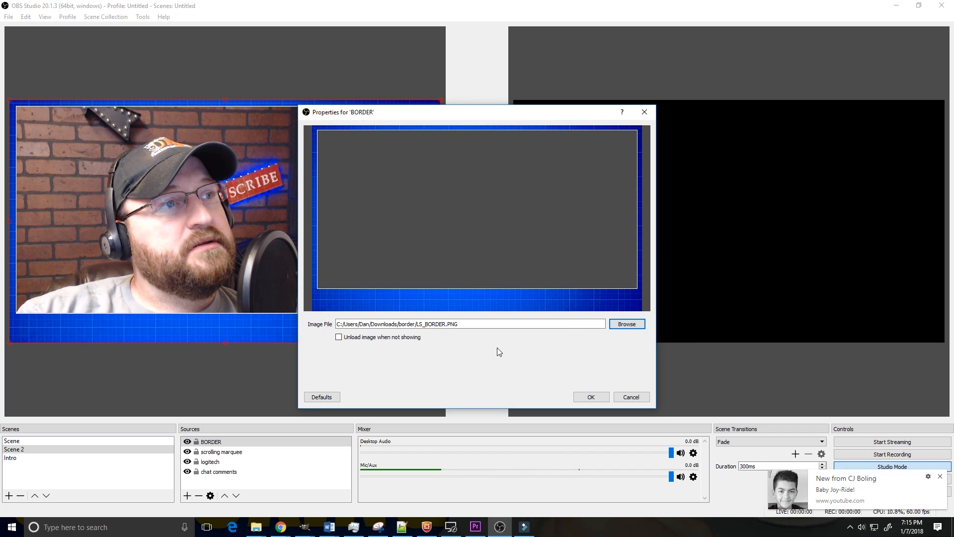
click(589, 397)
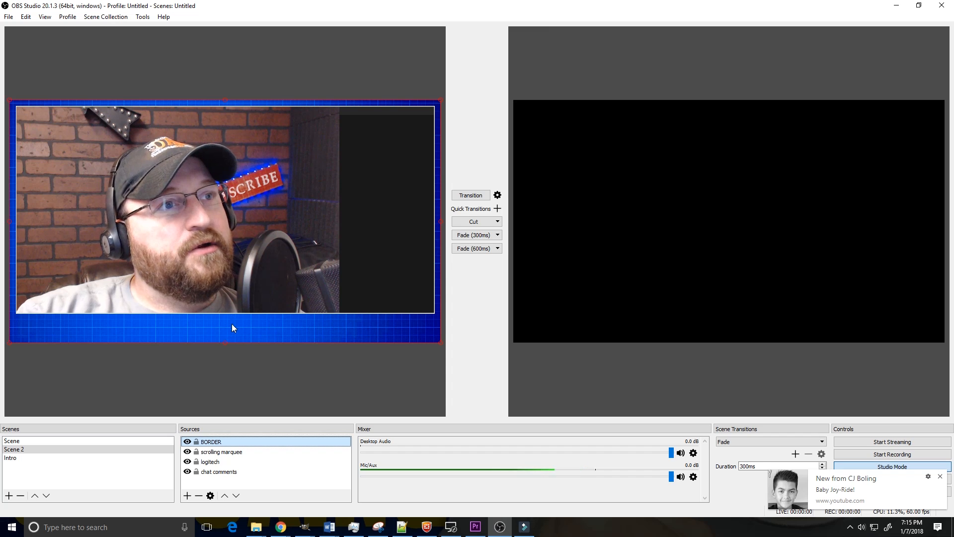
mouse_move(236, 421)
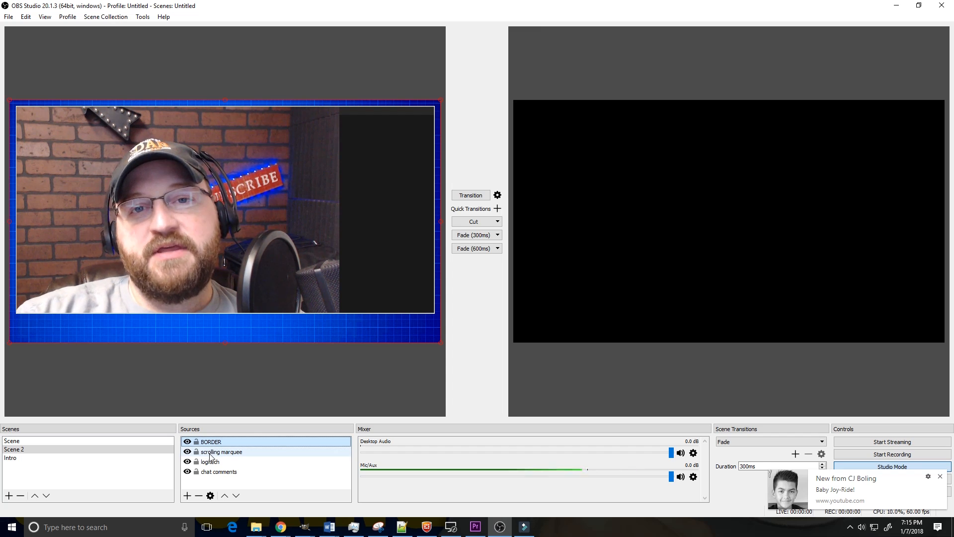
Move 'scrolling marquee' to the top of the Sources list, above BORDER
click(220, 452)
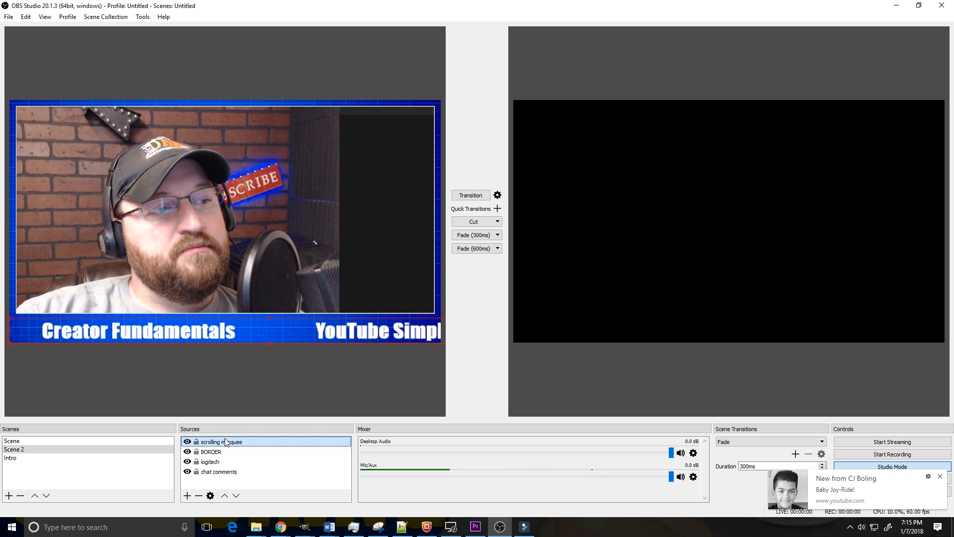
mouse_move(261, 418)
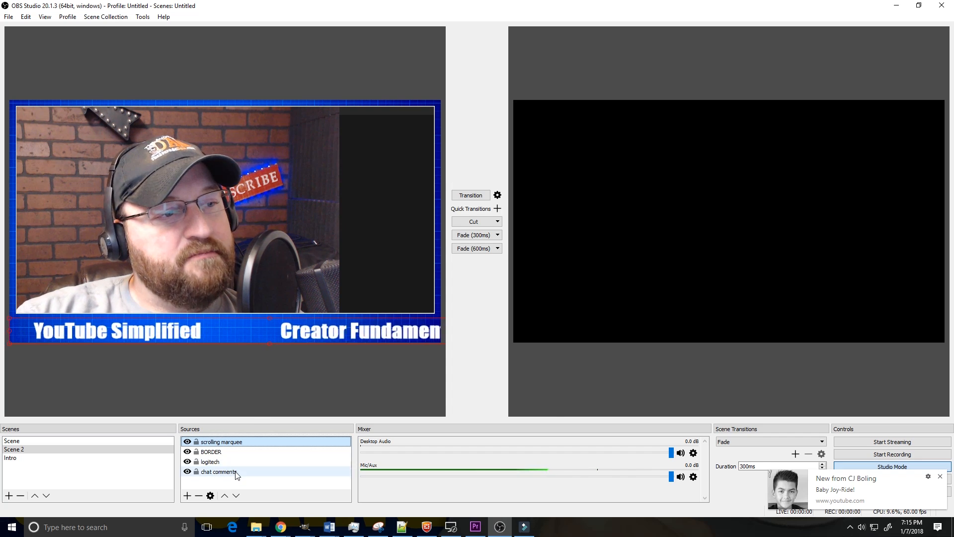
Move 'logitech' below 'chat comments' and resize the chat panel inside the border
click(217, 471)
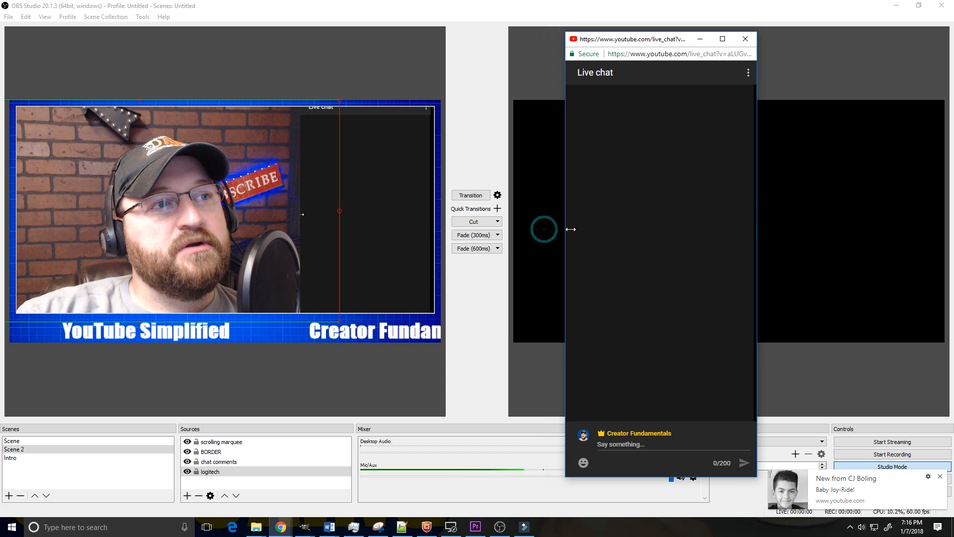
click(744, 39)
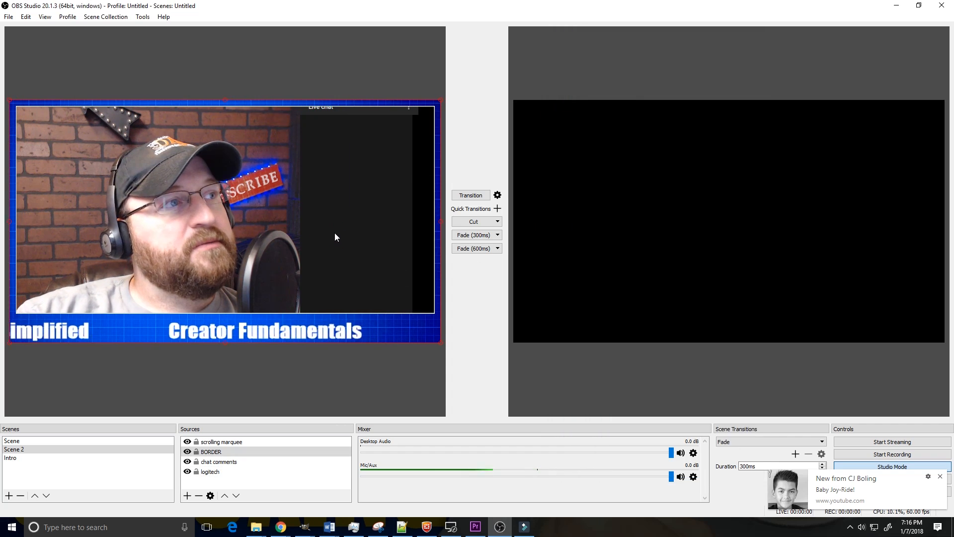
click(217, 461)
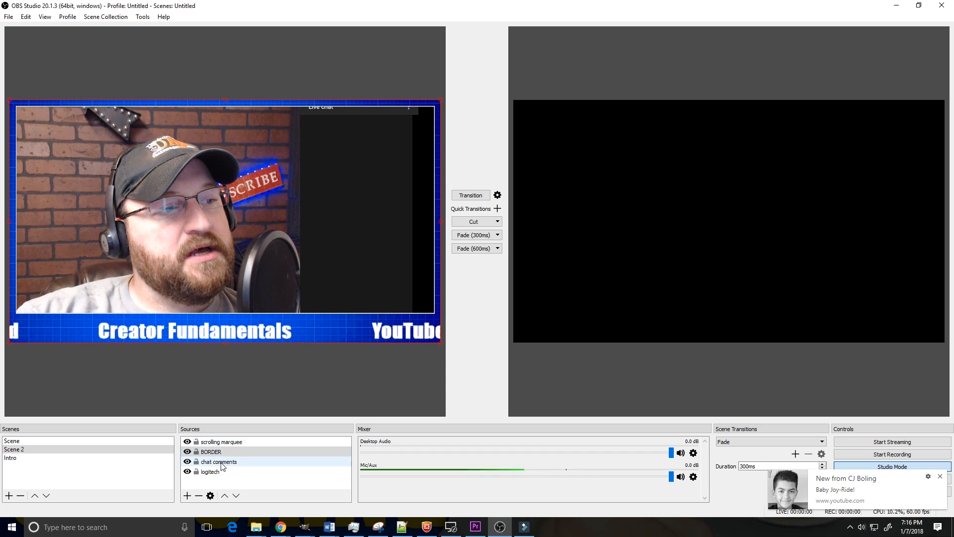
click(219, 462)
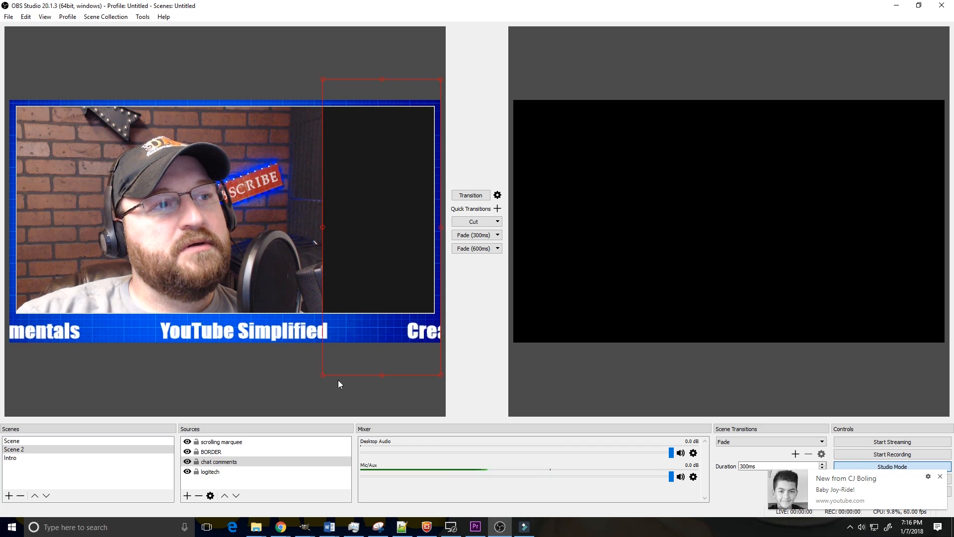
click(284, 376)
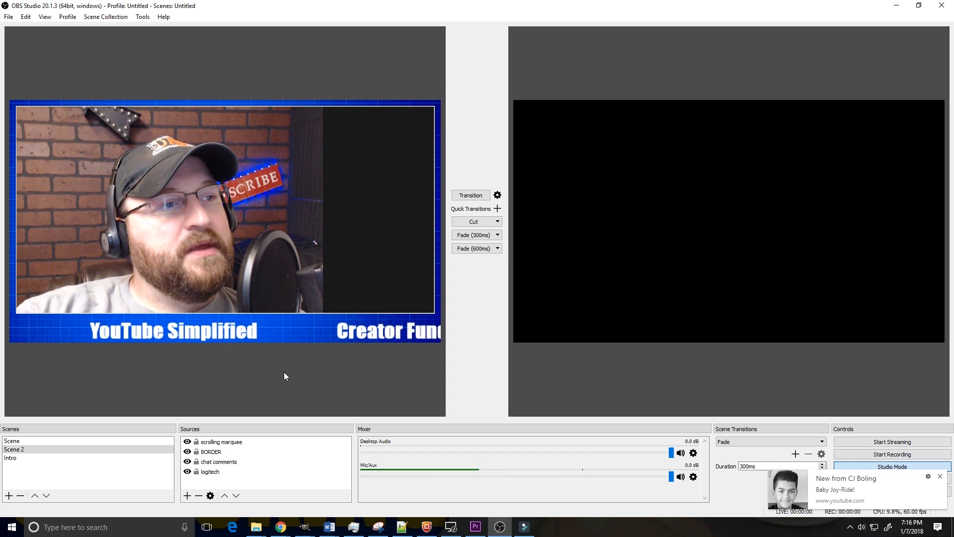